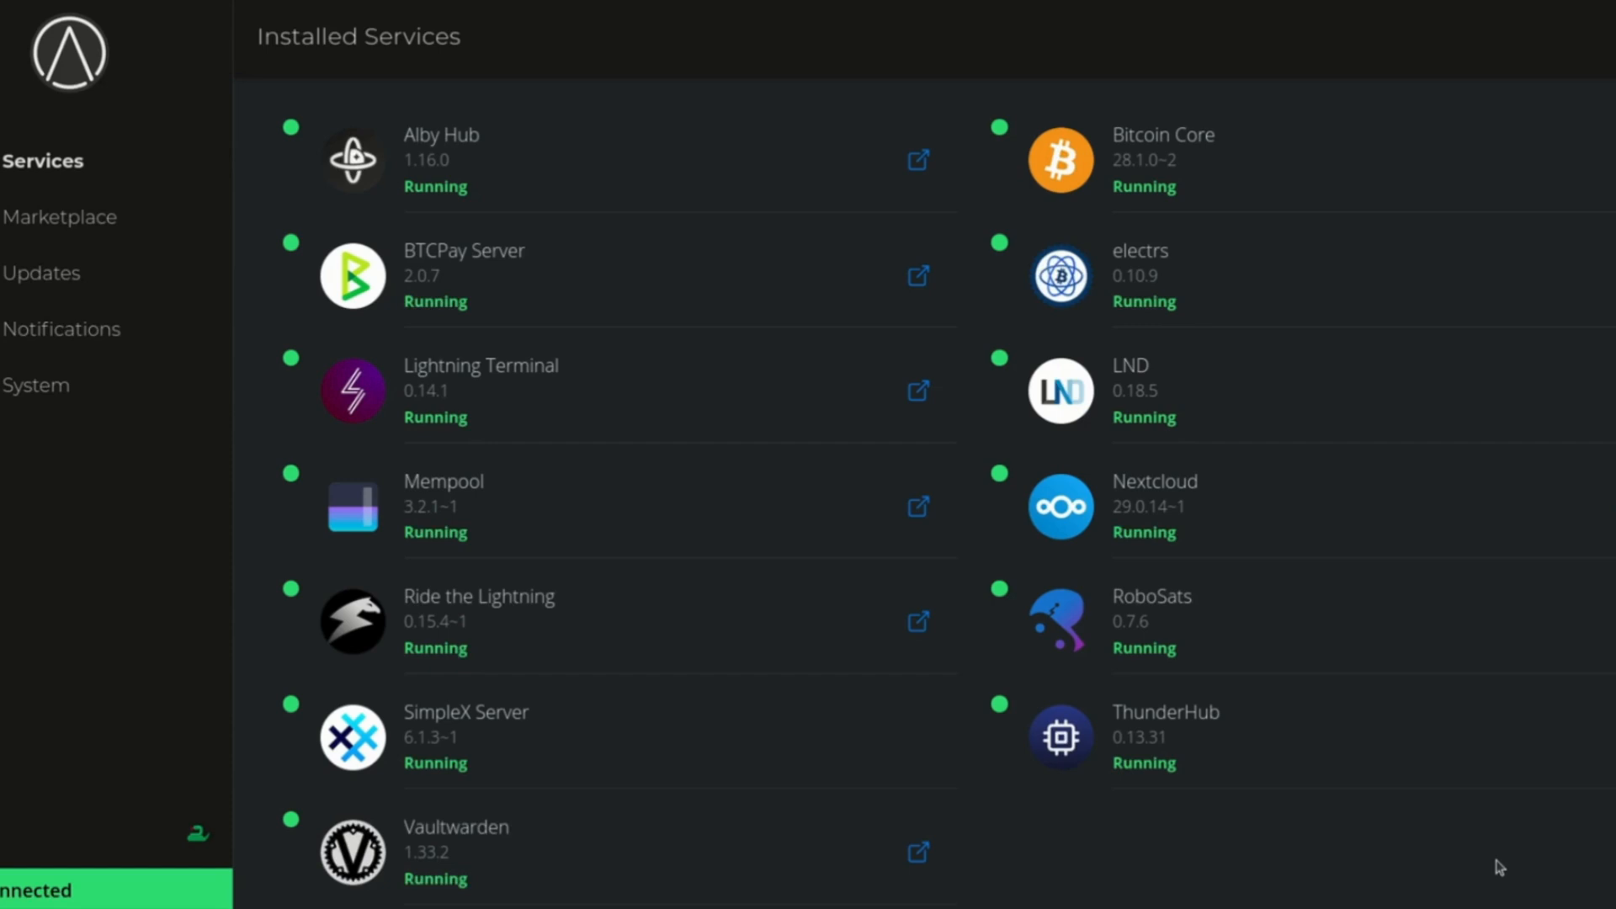
mouse_move(1276, 84)
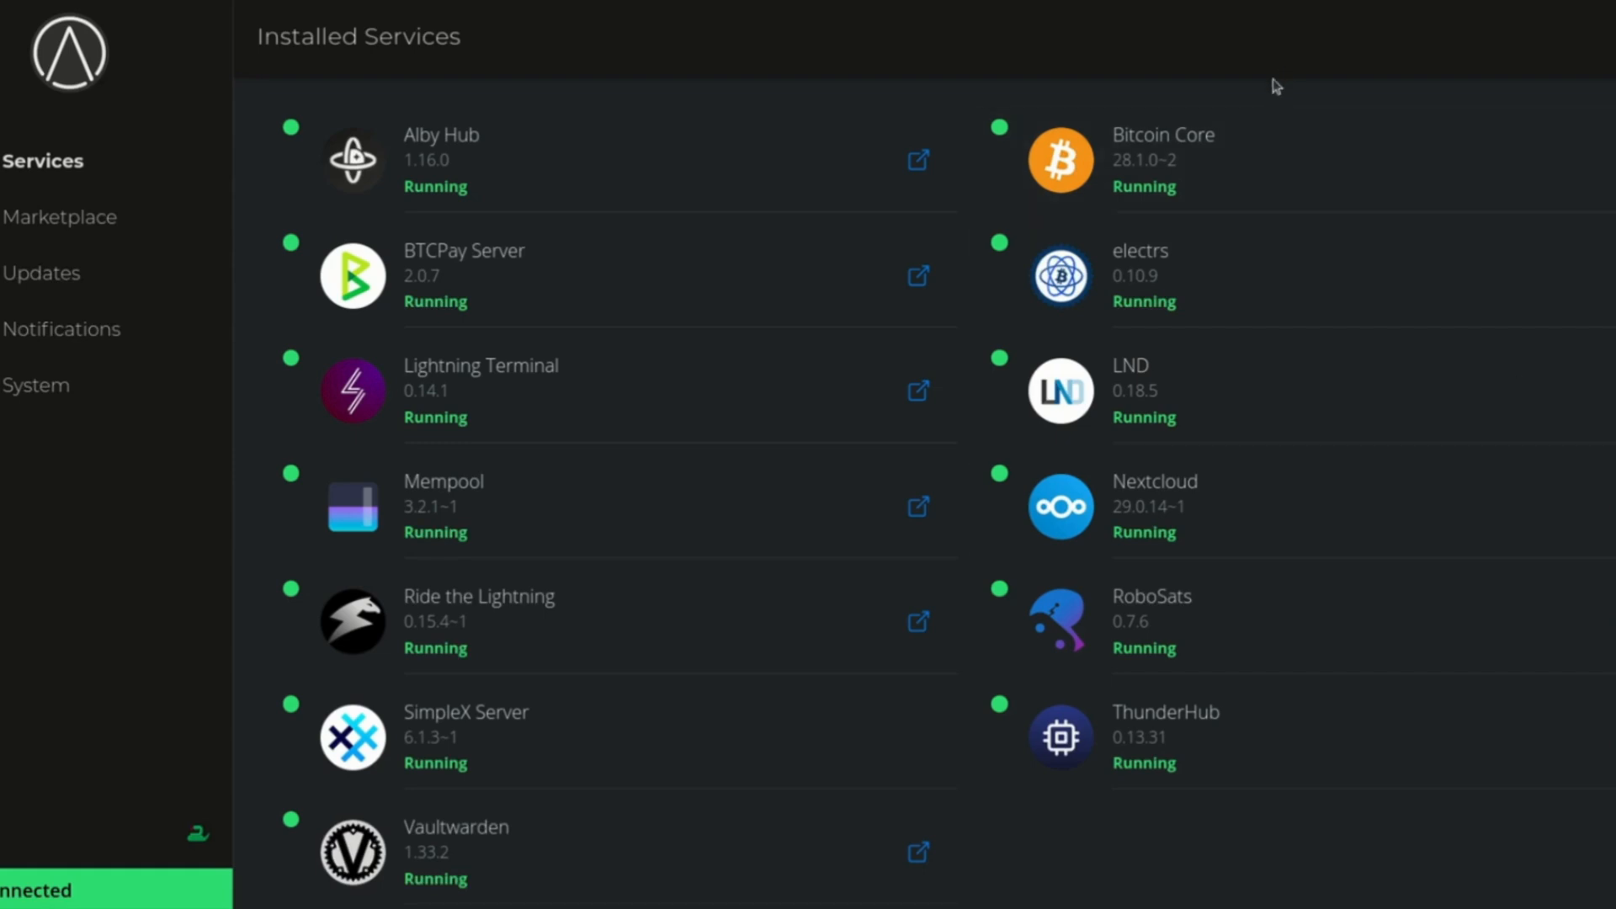
View the Bitcoin Core service page with its RPC and sync health checks passing
left_click(1165, 151)
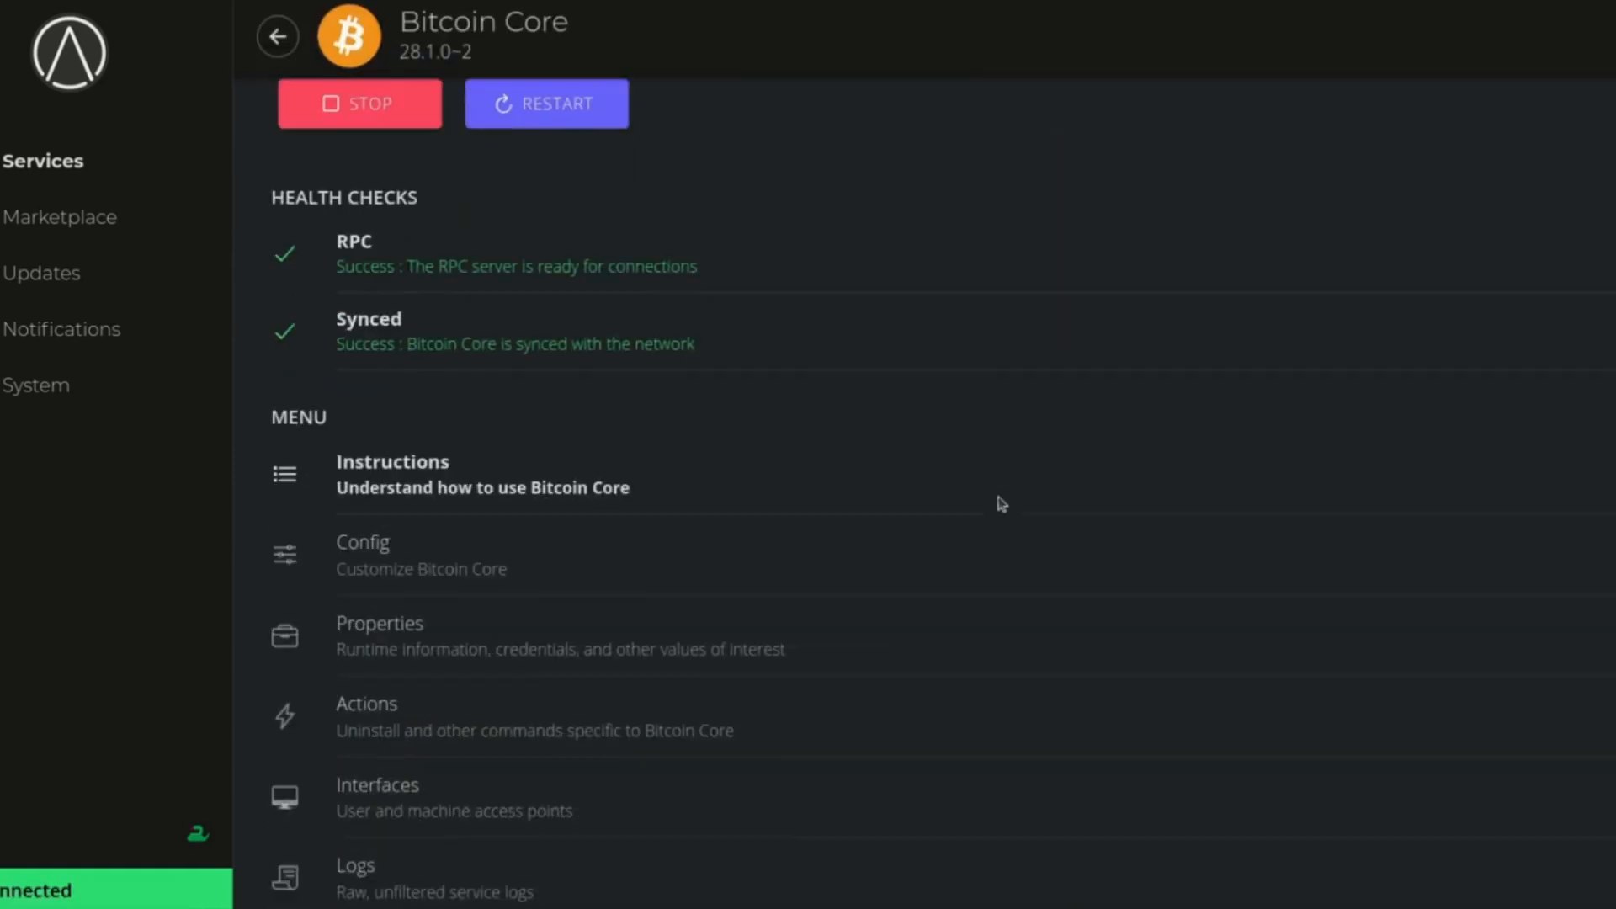
Review Bitcoin Core's advanced config, including mempool options like Max OP_RETURN Size 83 bytes
left_click(364, 542)
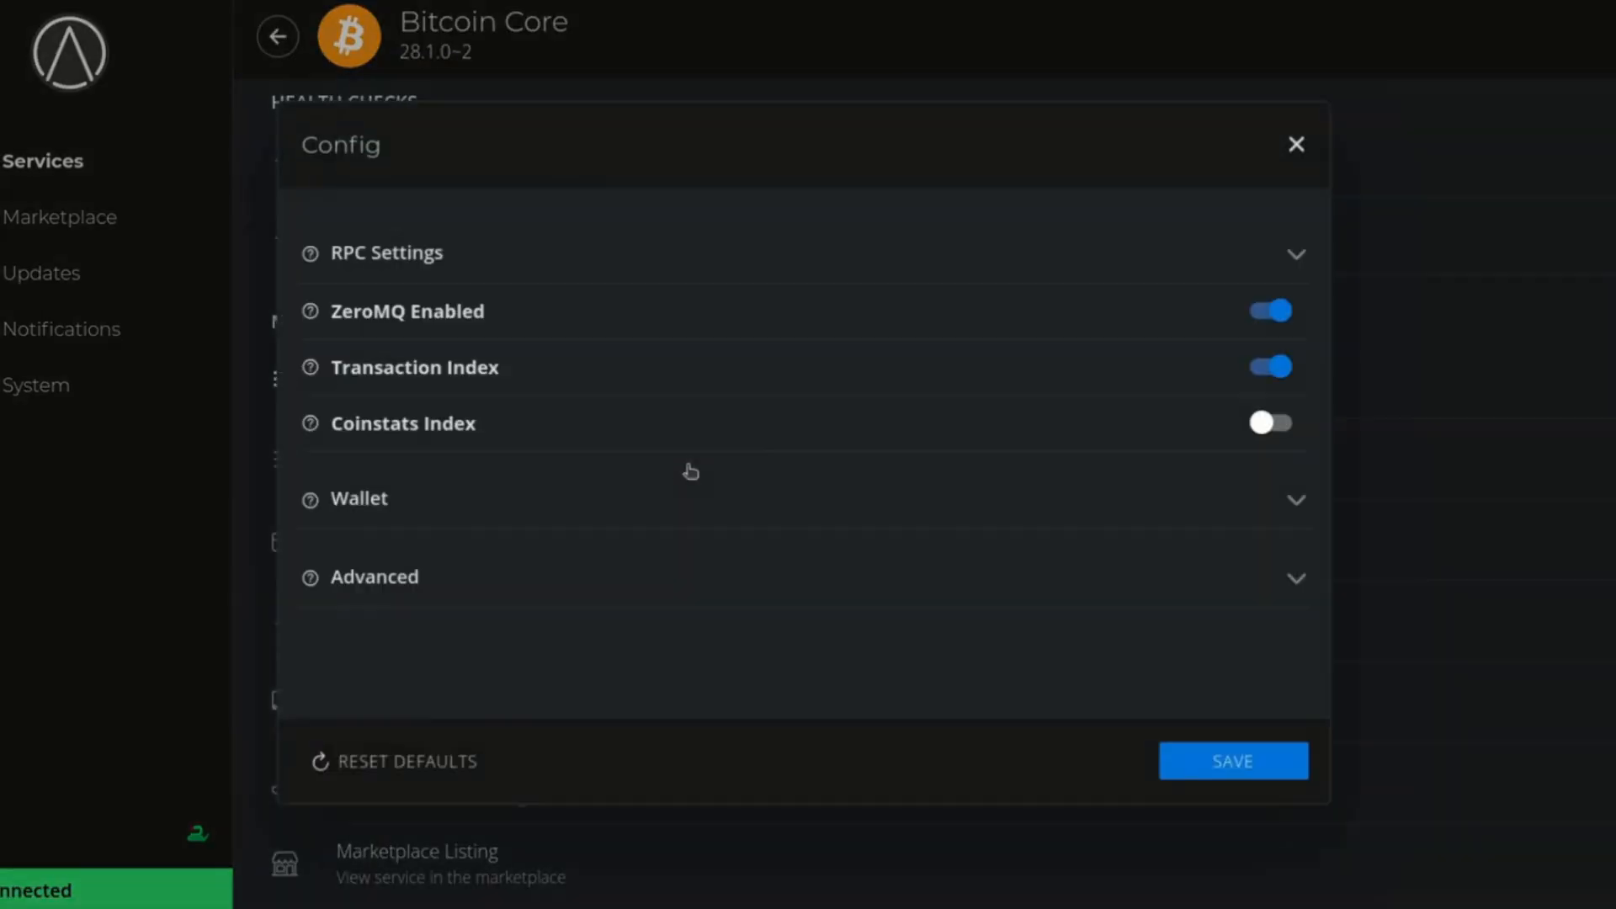
mouse_move(472, 591)
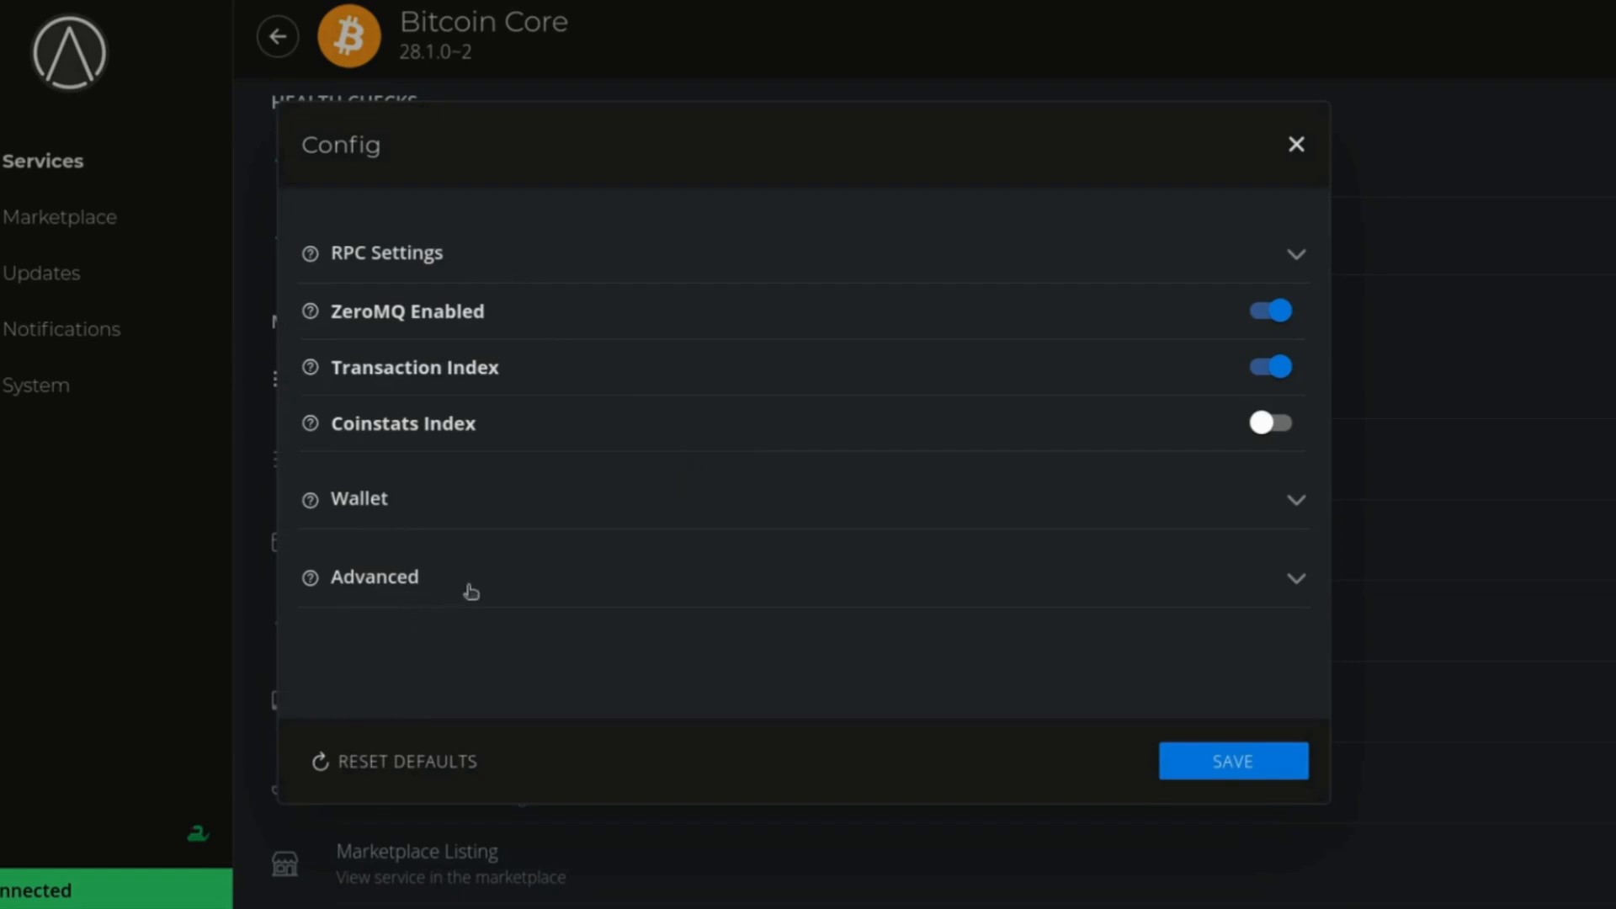
left_click(374, 576)
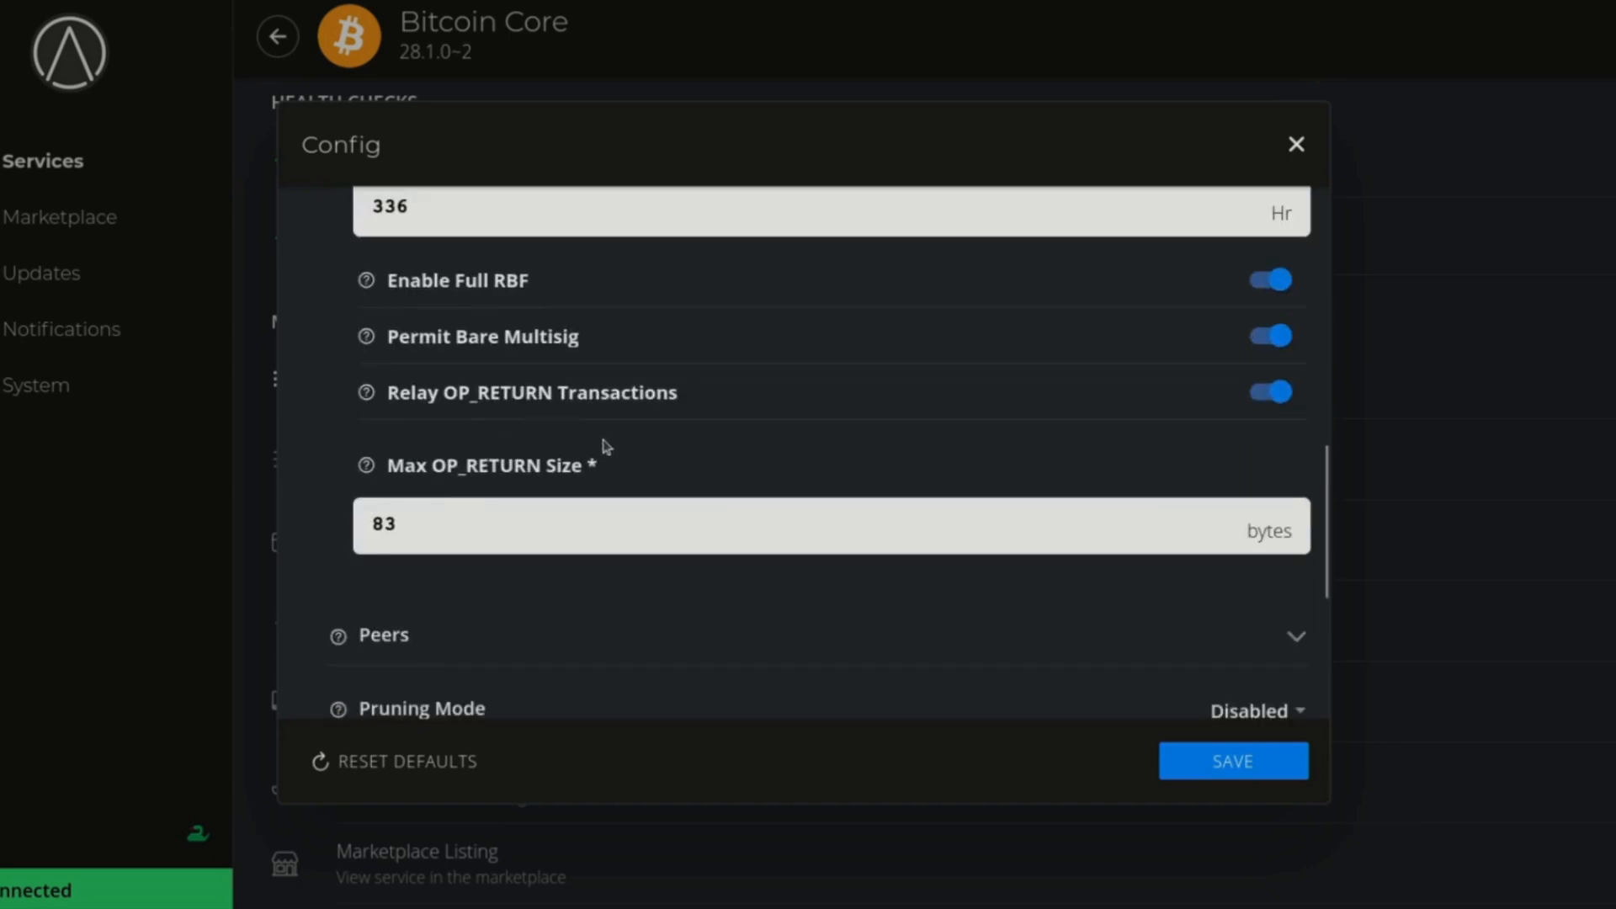
scroll("down", 3)
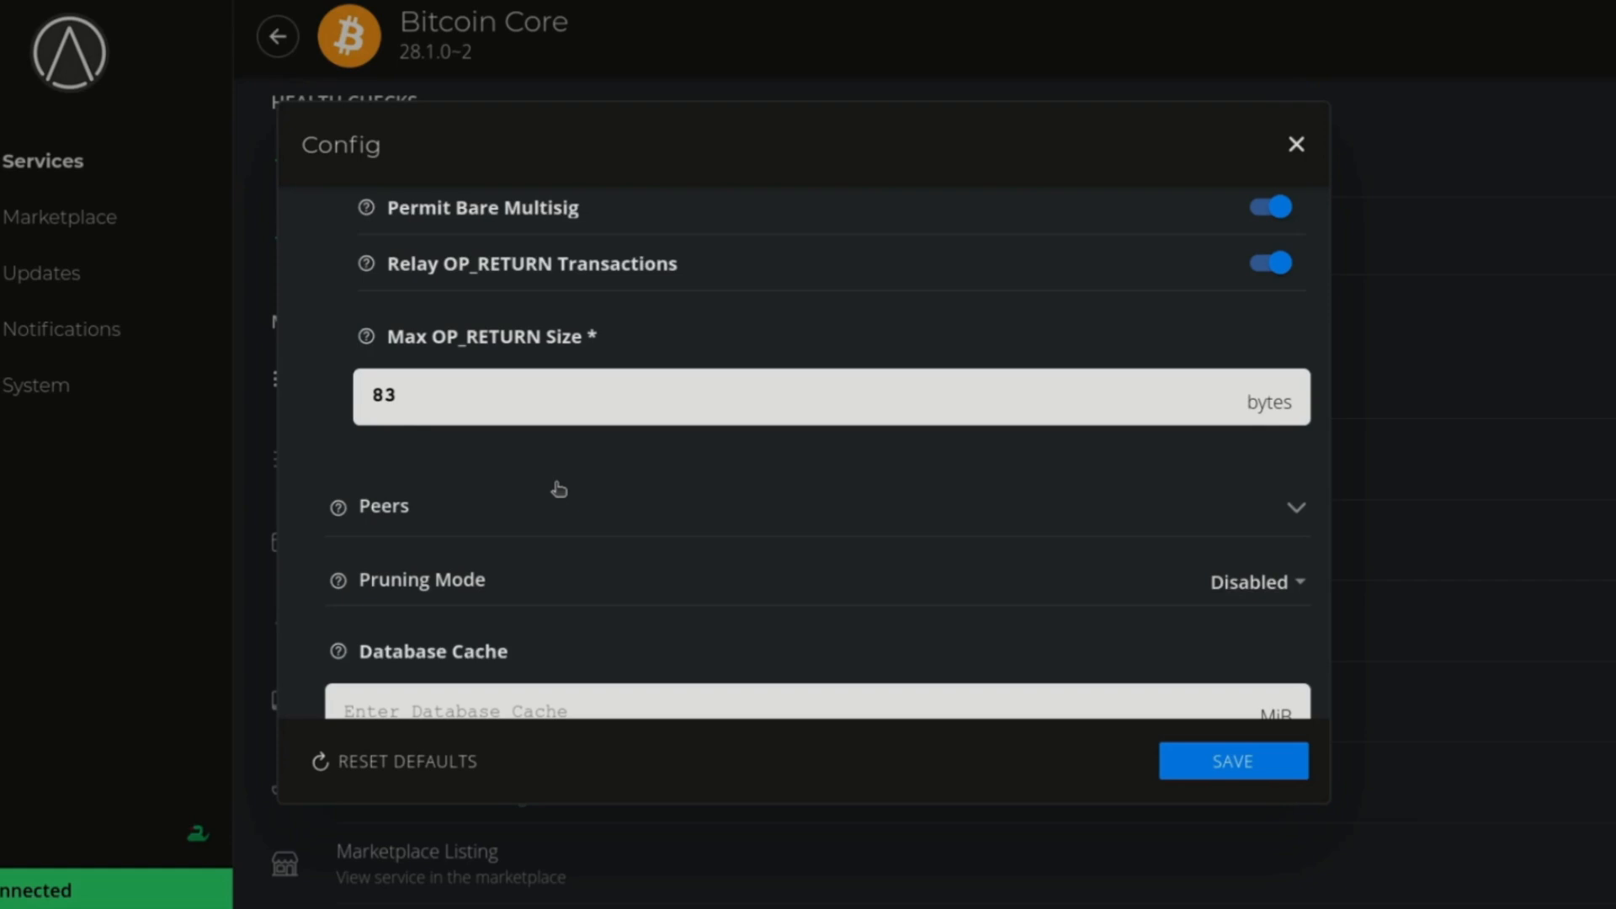
Stop Bitcoin Core without saving config changes and go to the Start9 Registry marketplace
left_click(1296, 142)
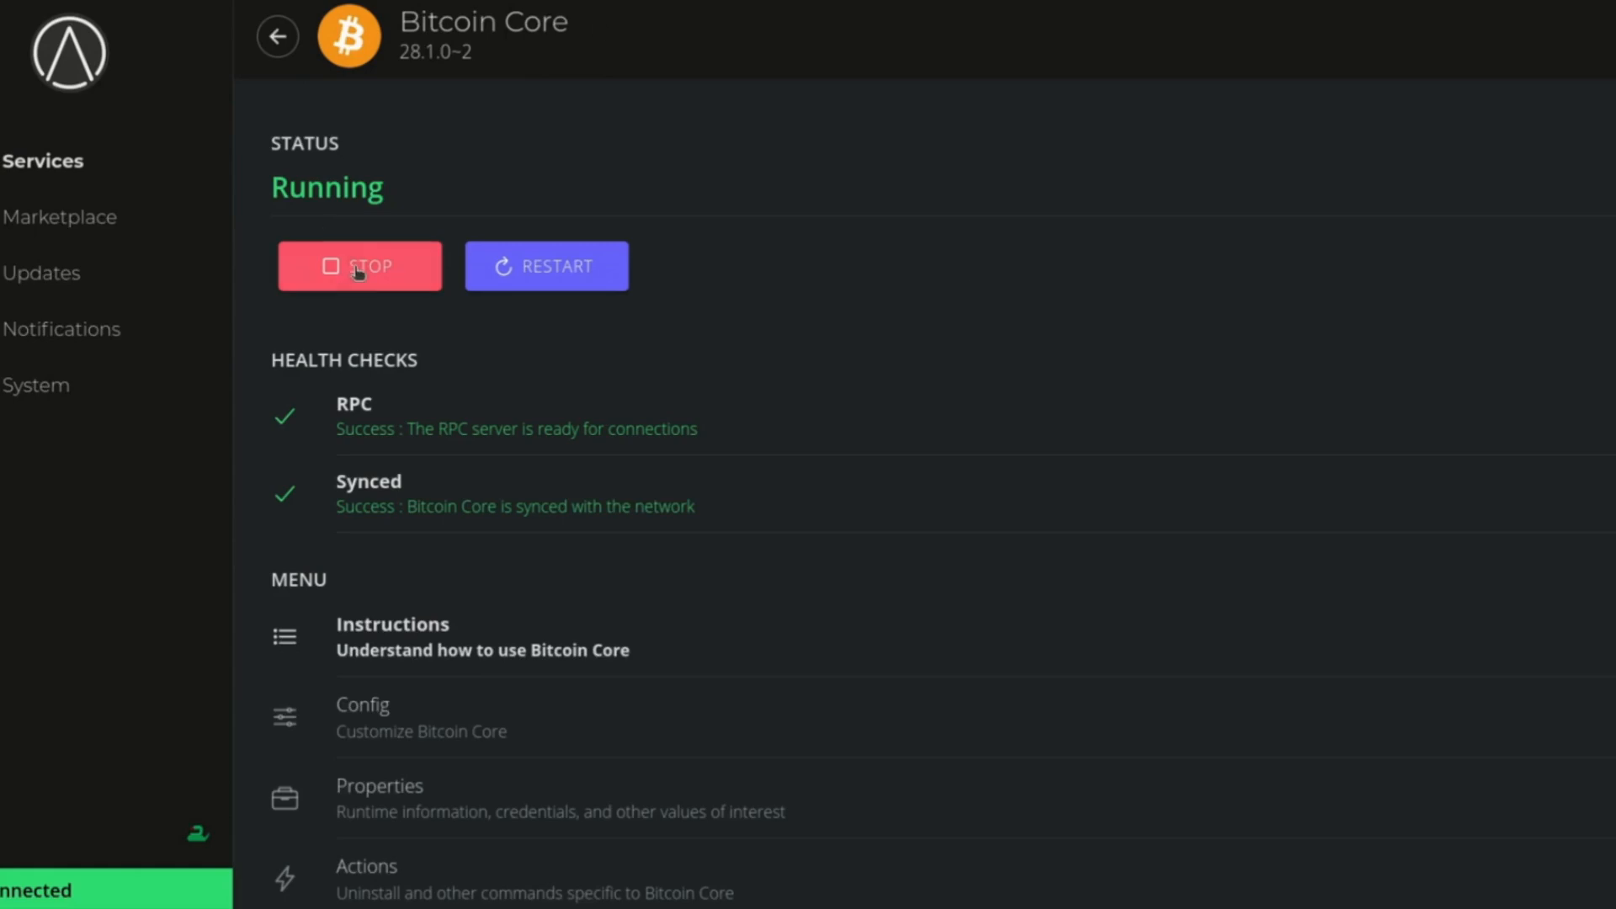
left_click(360, 266)
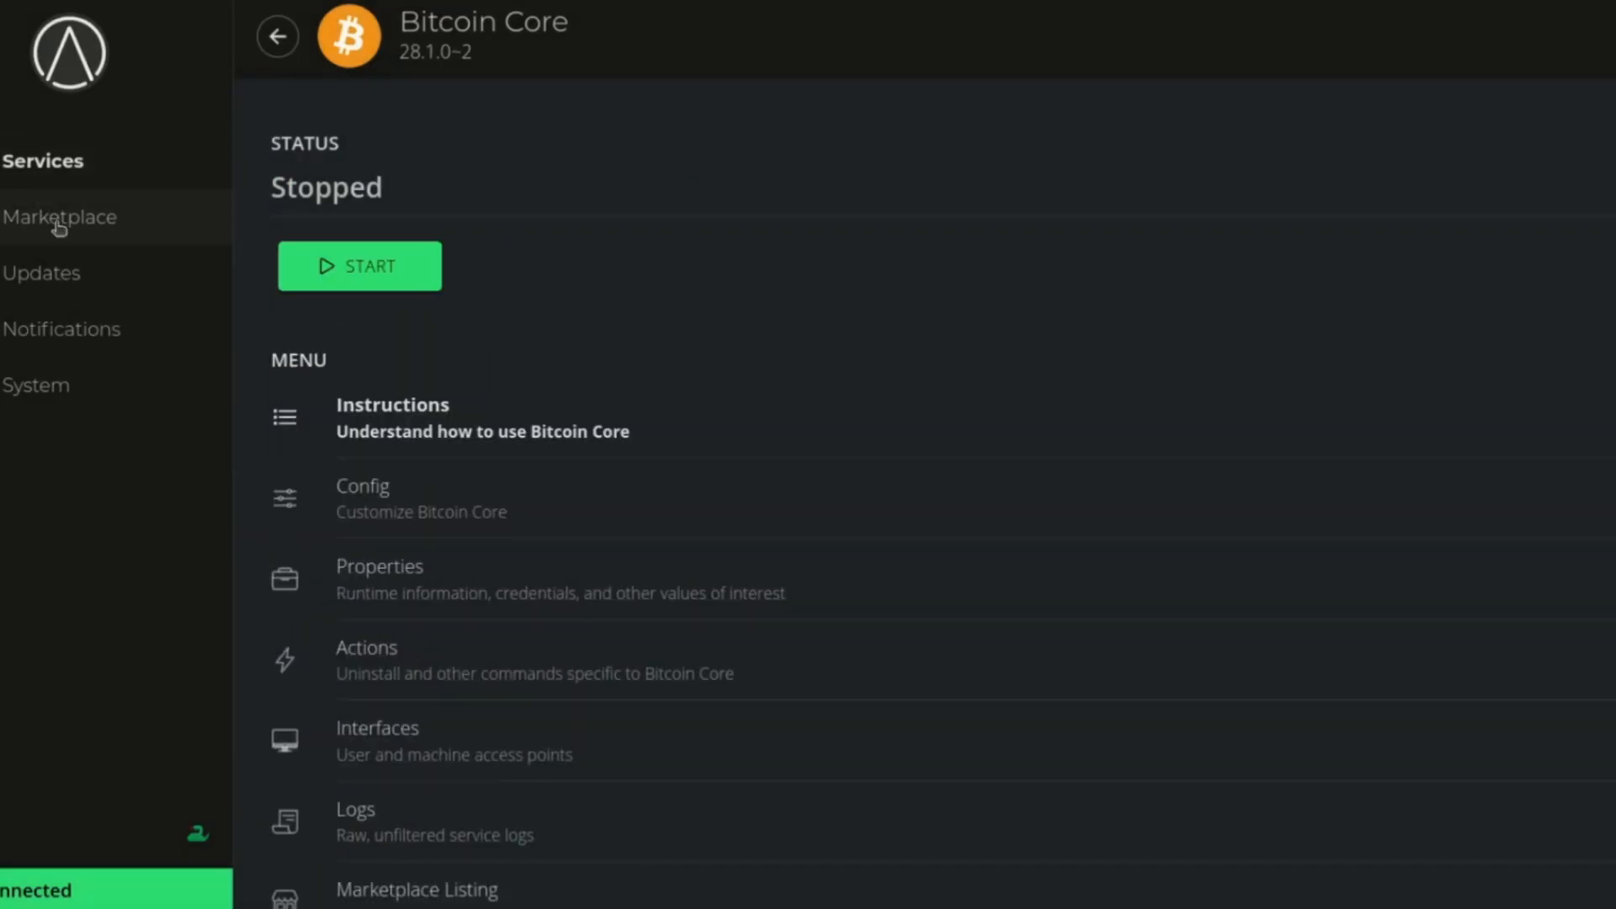
left_click(37, 384)
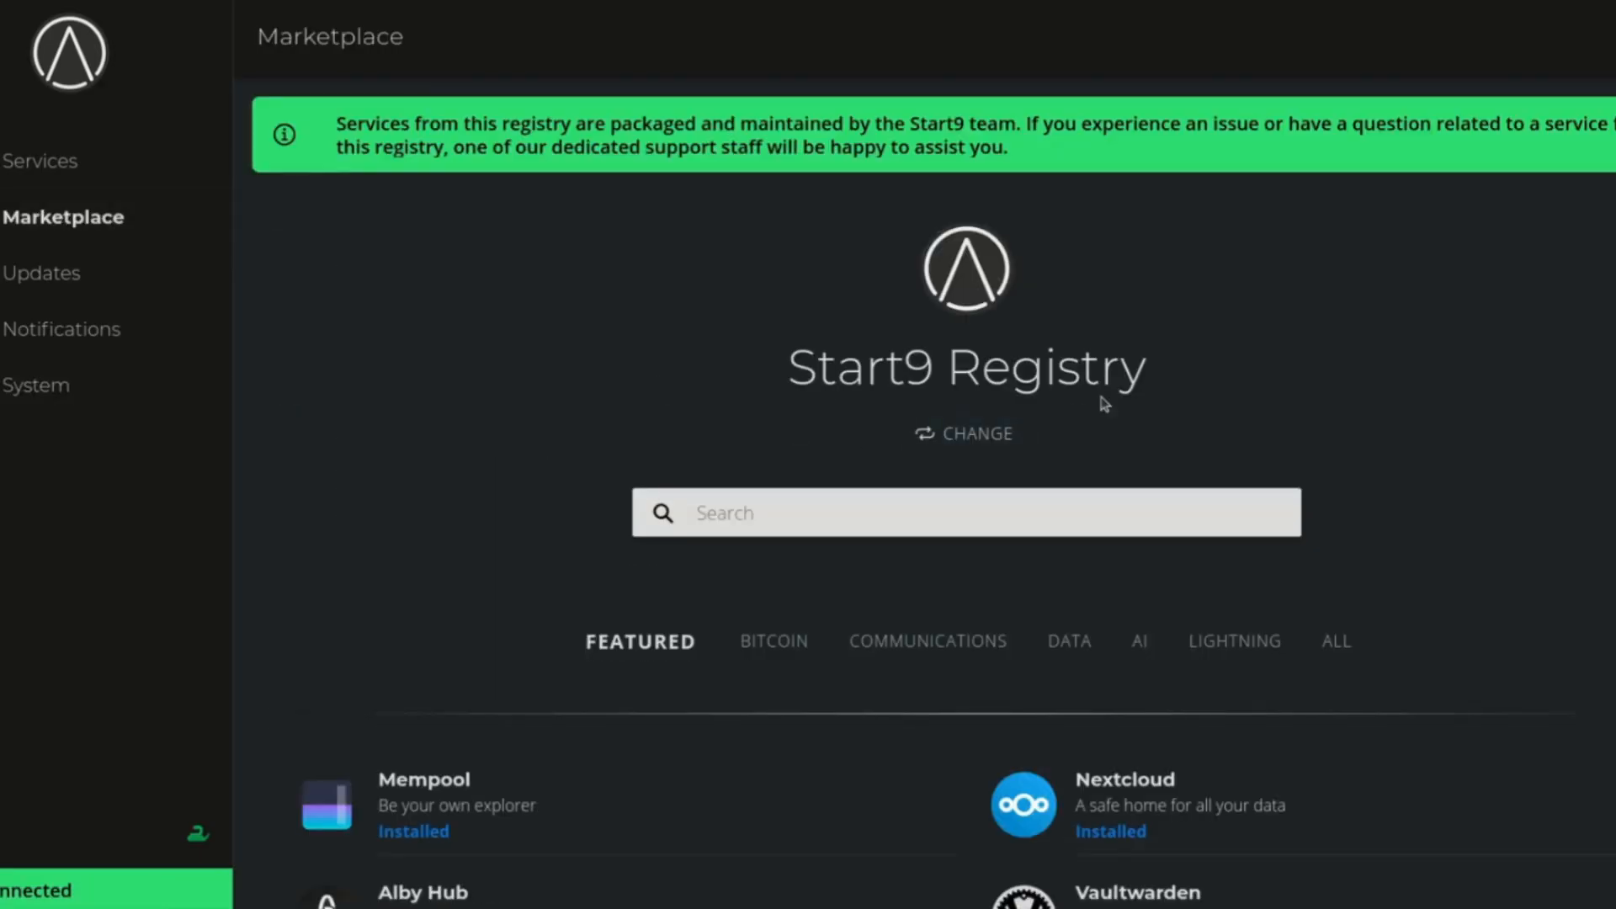
Switch the marketplace to the Community Registry to find the Bitcoin Knots listing
left_click(964, 434)
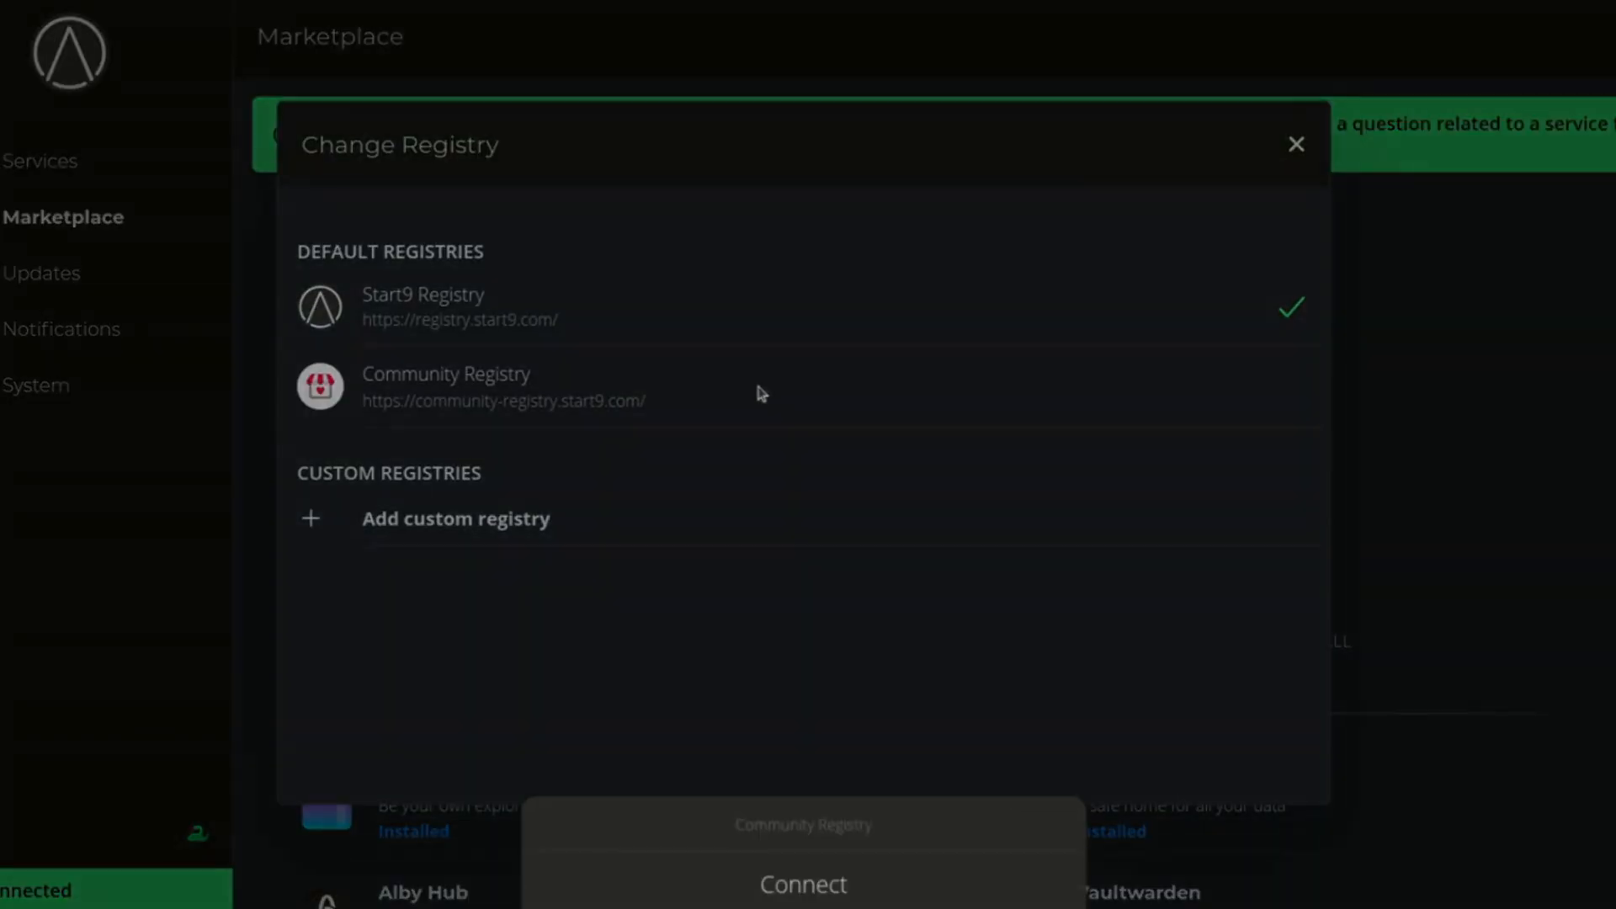
left_click(1296, 145)
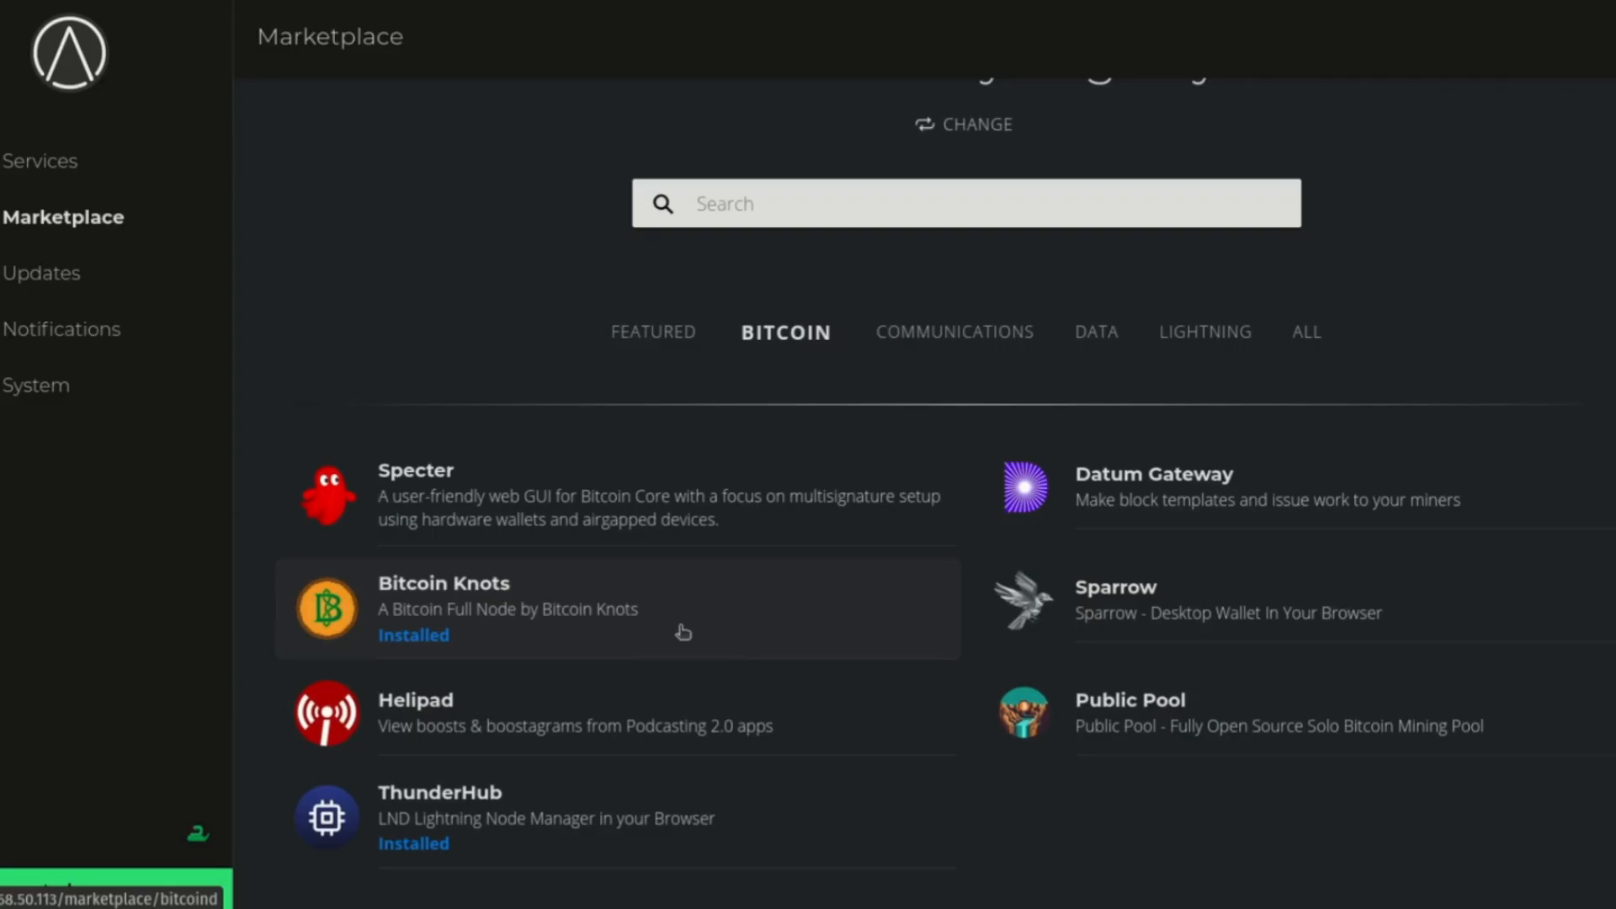
mouse_move(636, 624)
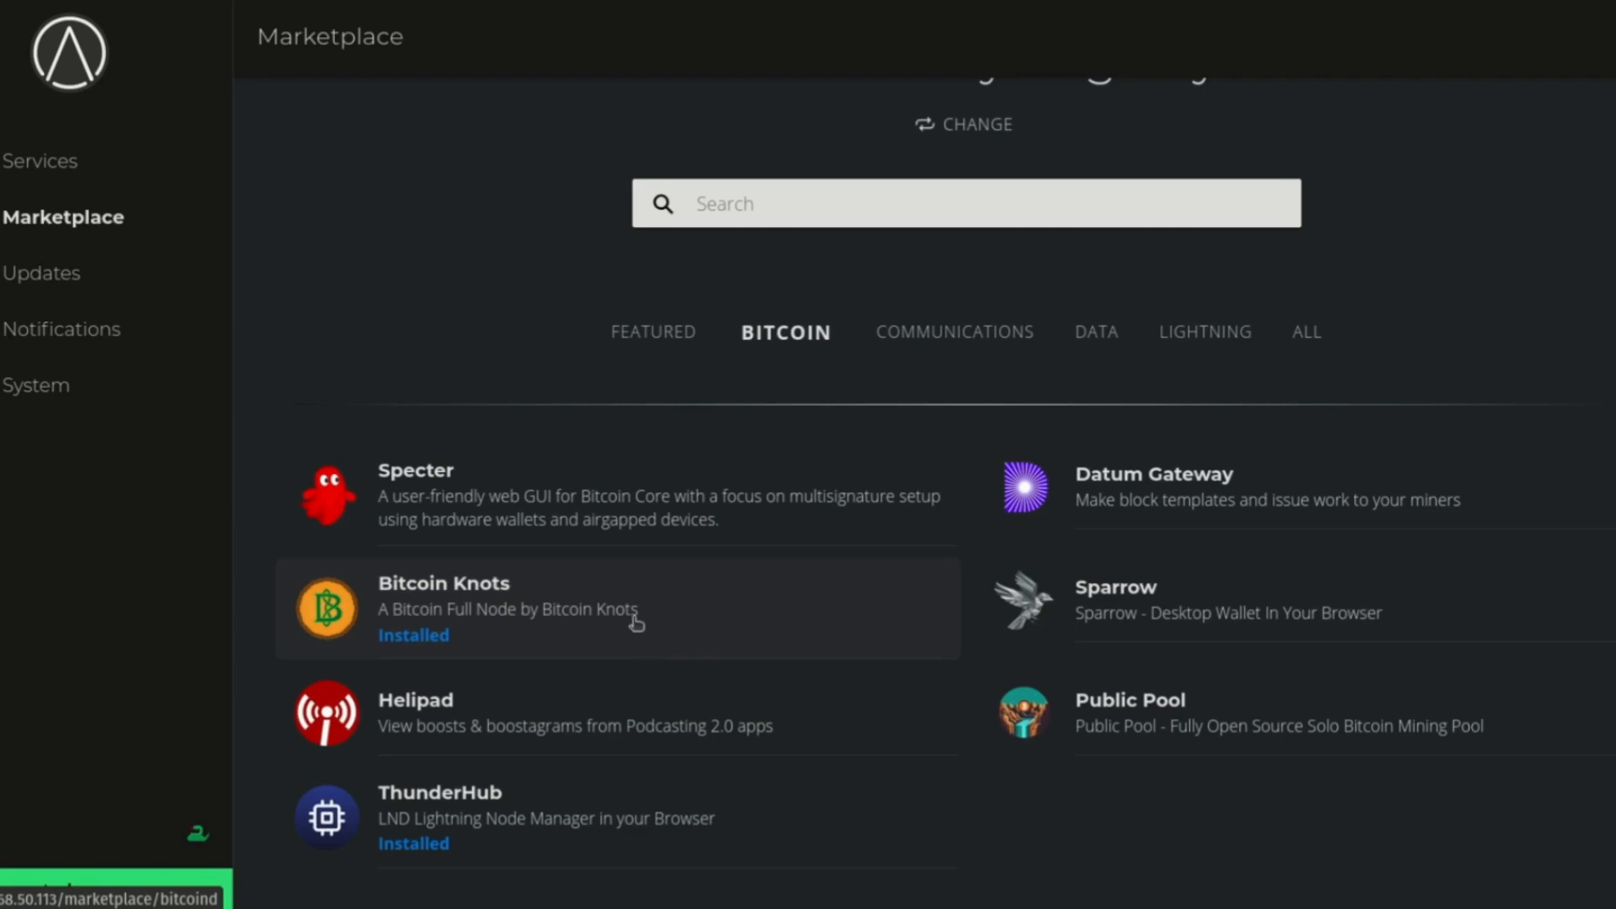
mouse_move(623, 616)
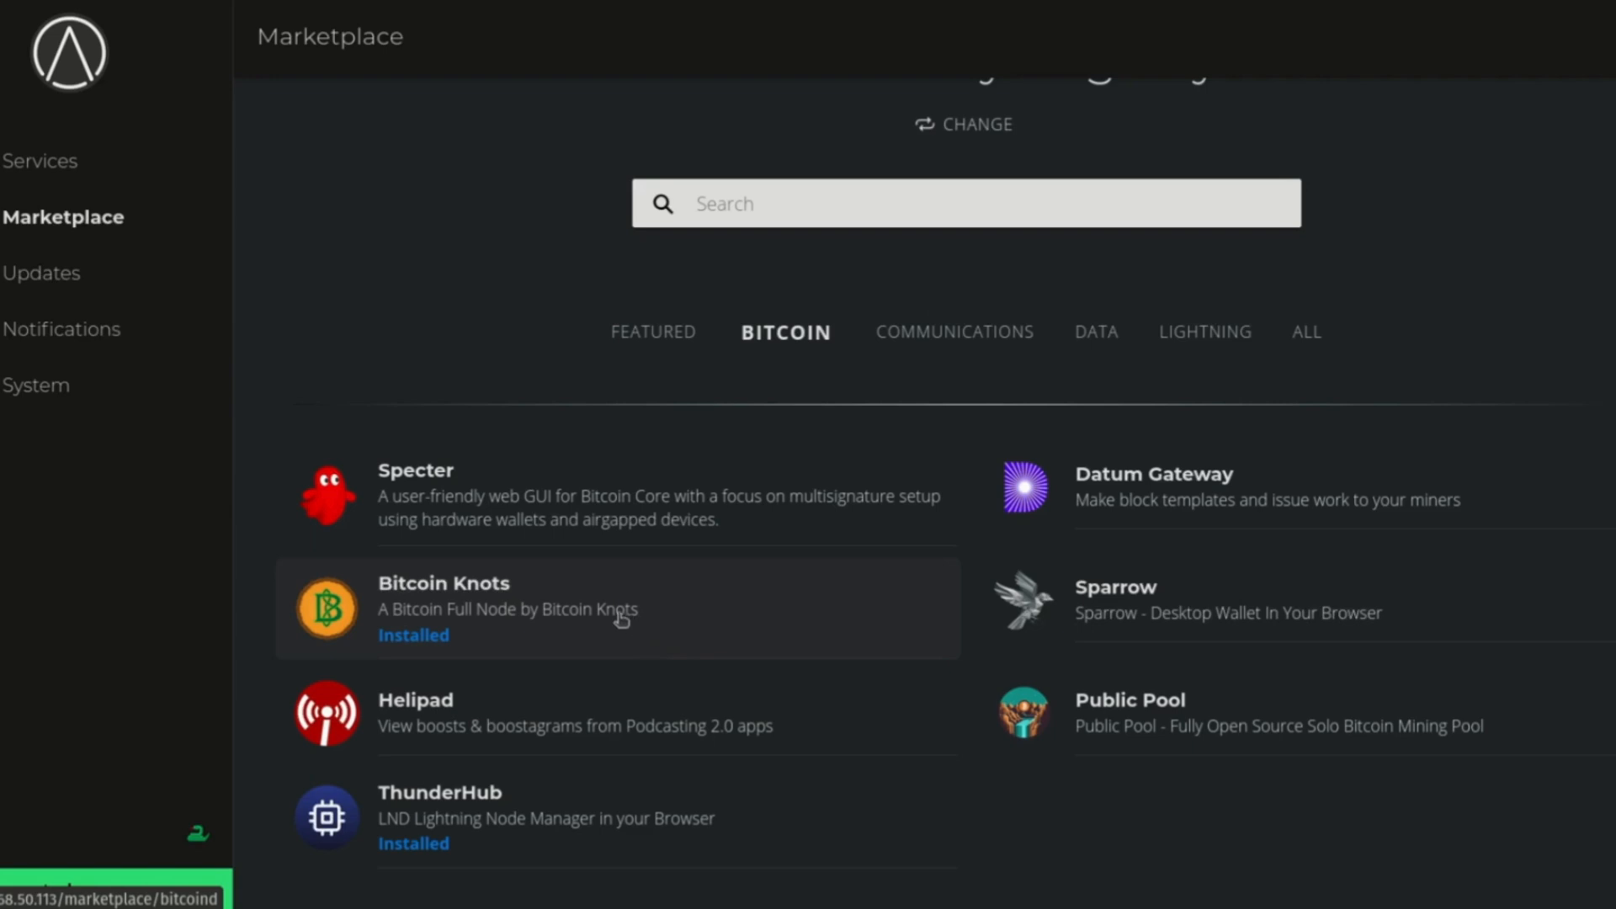
mouse_move(522, 644)
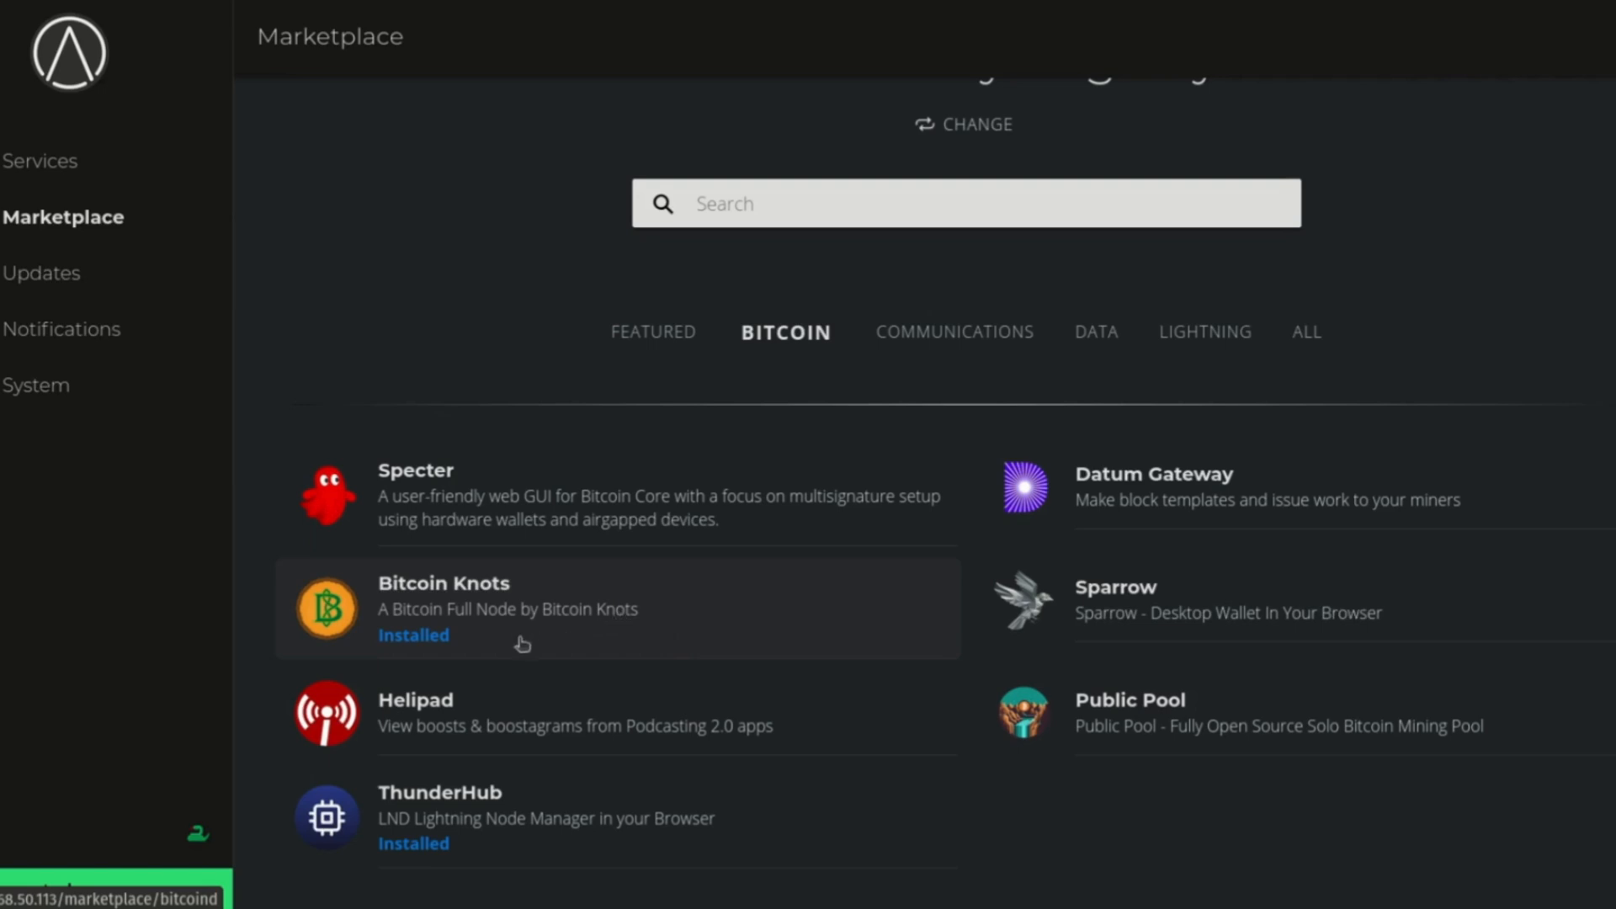
mouse_move(528, 629)
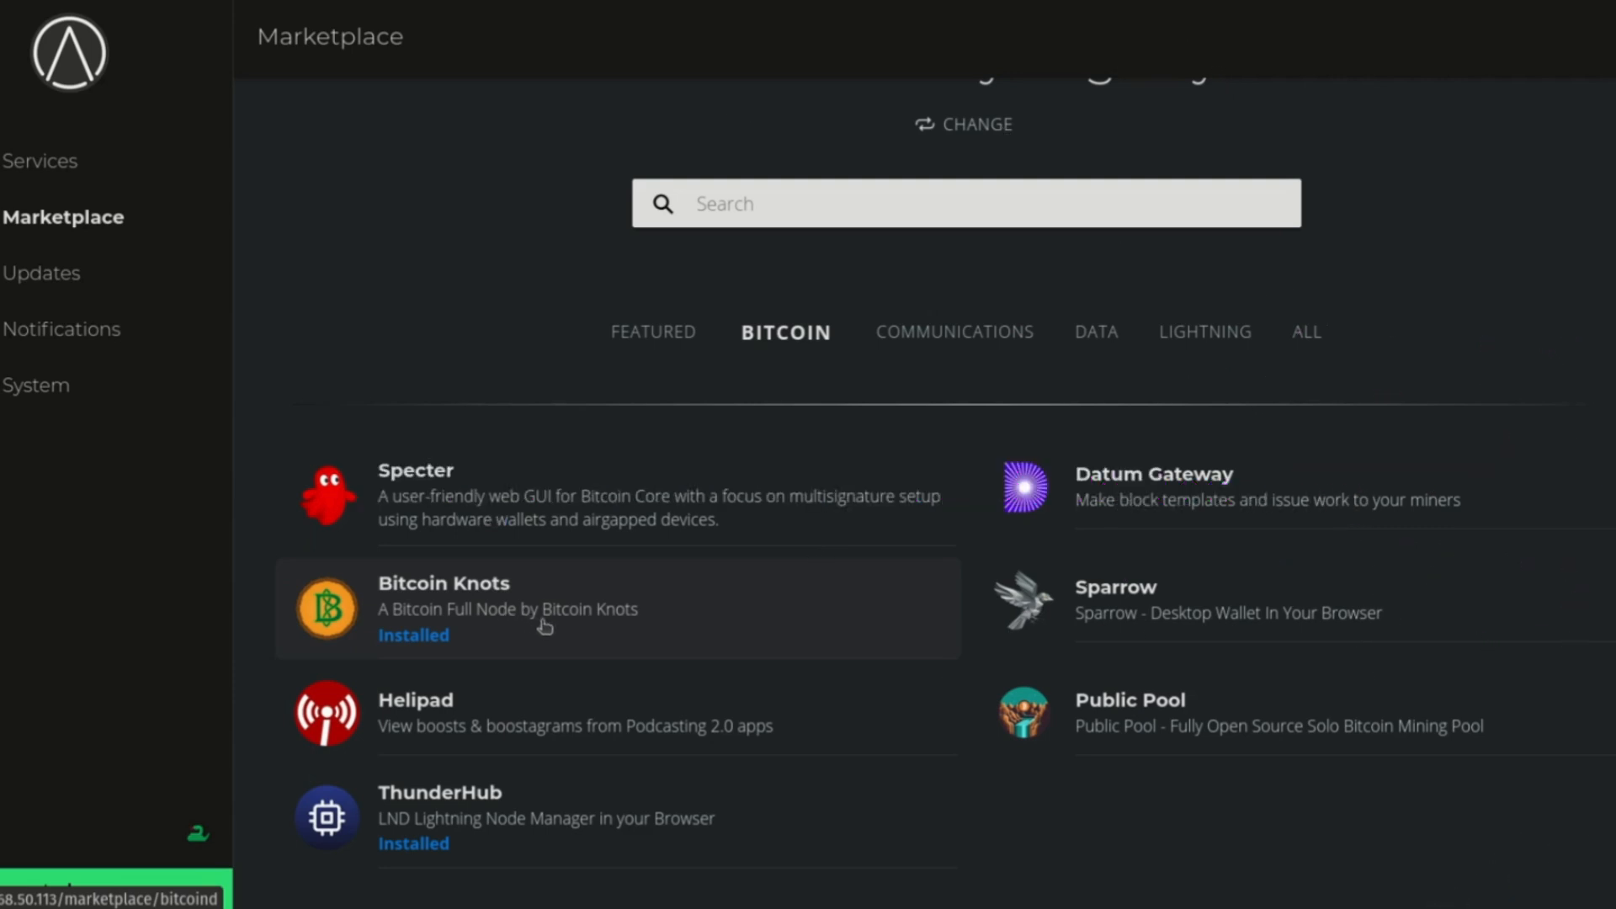
mouse_move(562, 650)
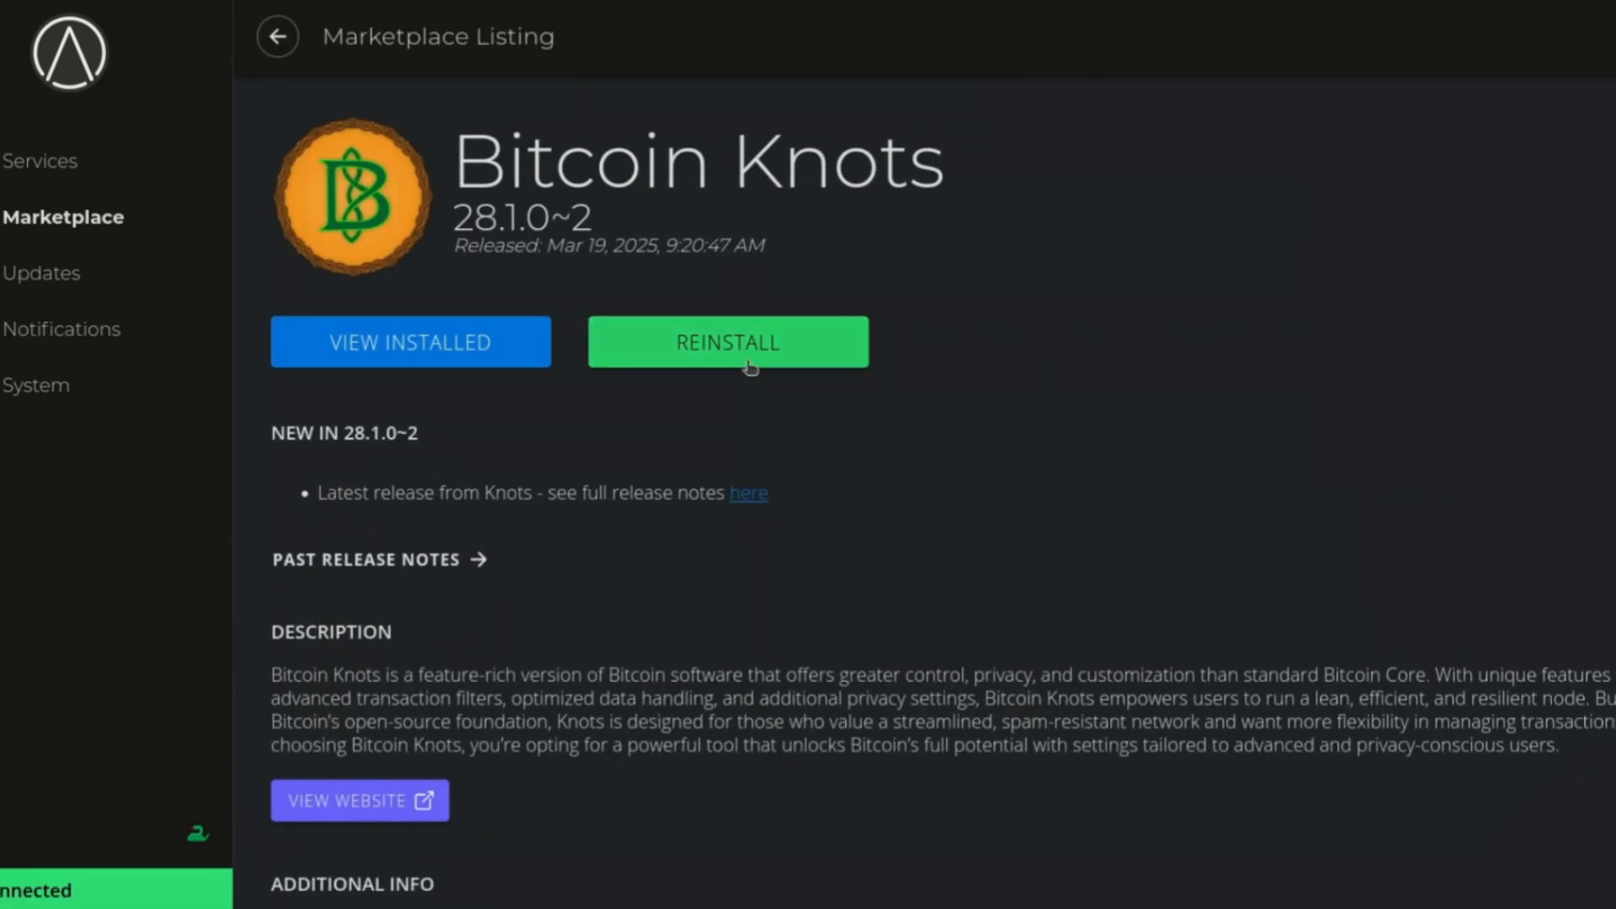
Reinstall Bitcoin Knots 28.1.0~2 over Bitcoin Core from the Community Registry and begin configuring it
left_click(727, 342)
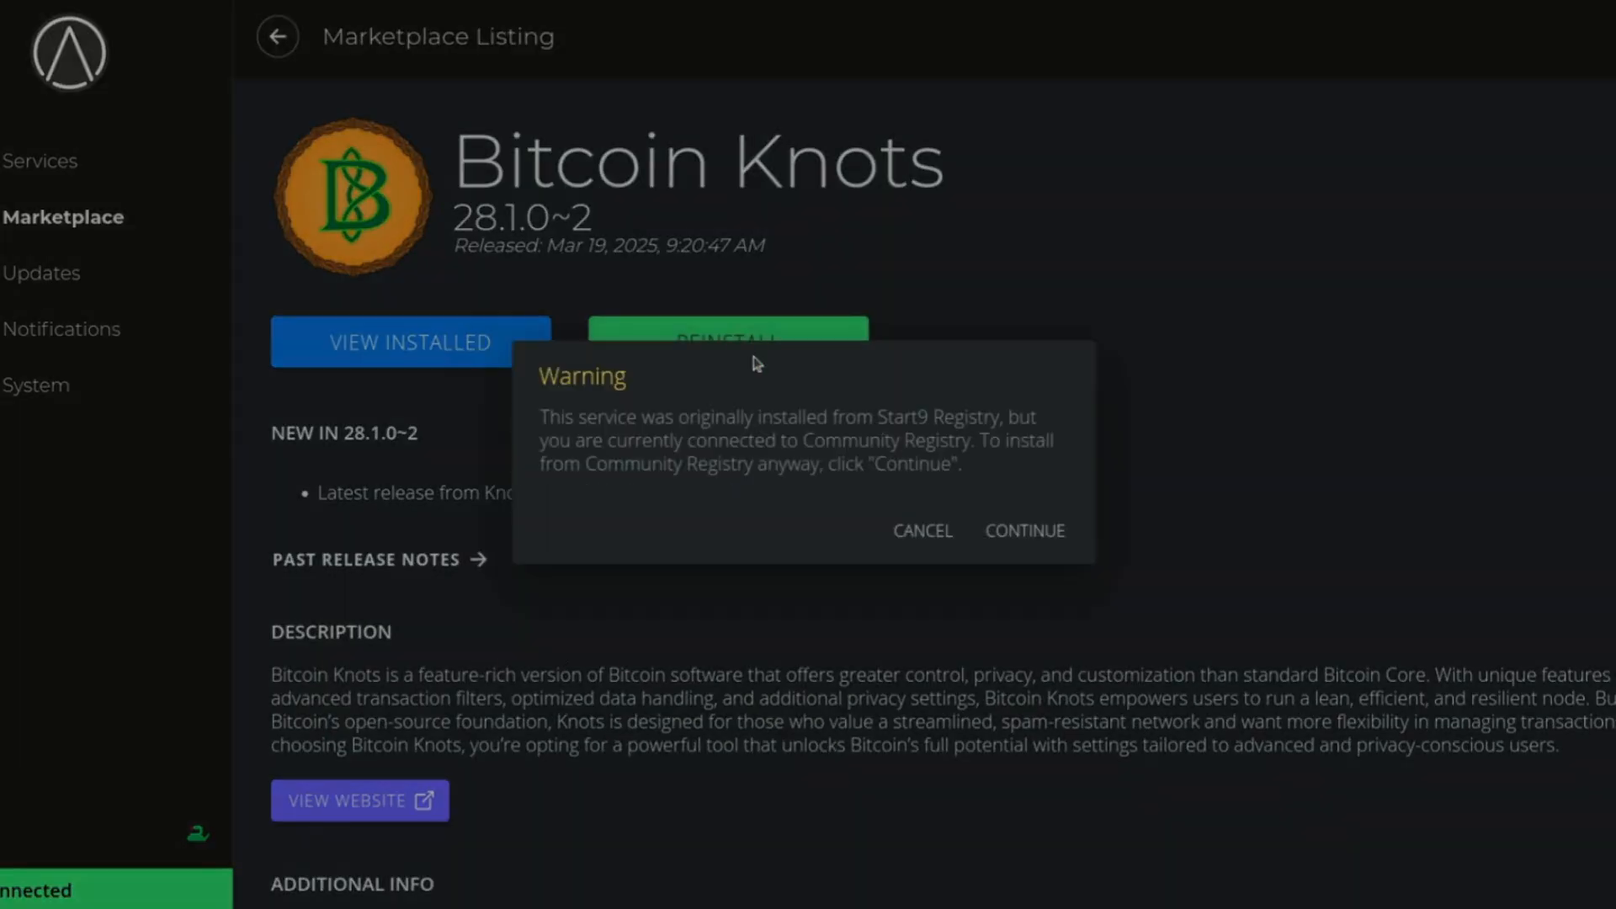
left_click(1024, 530)
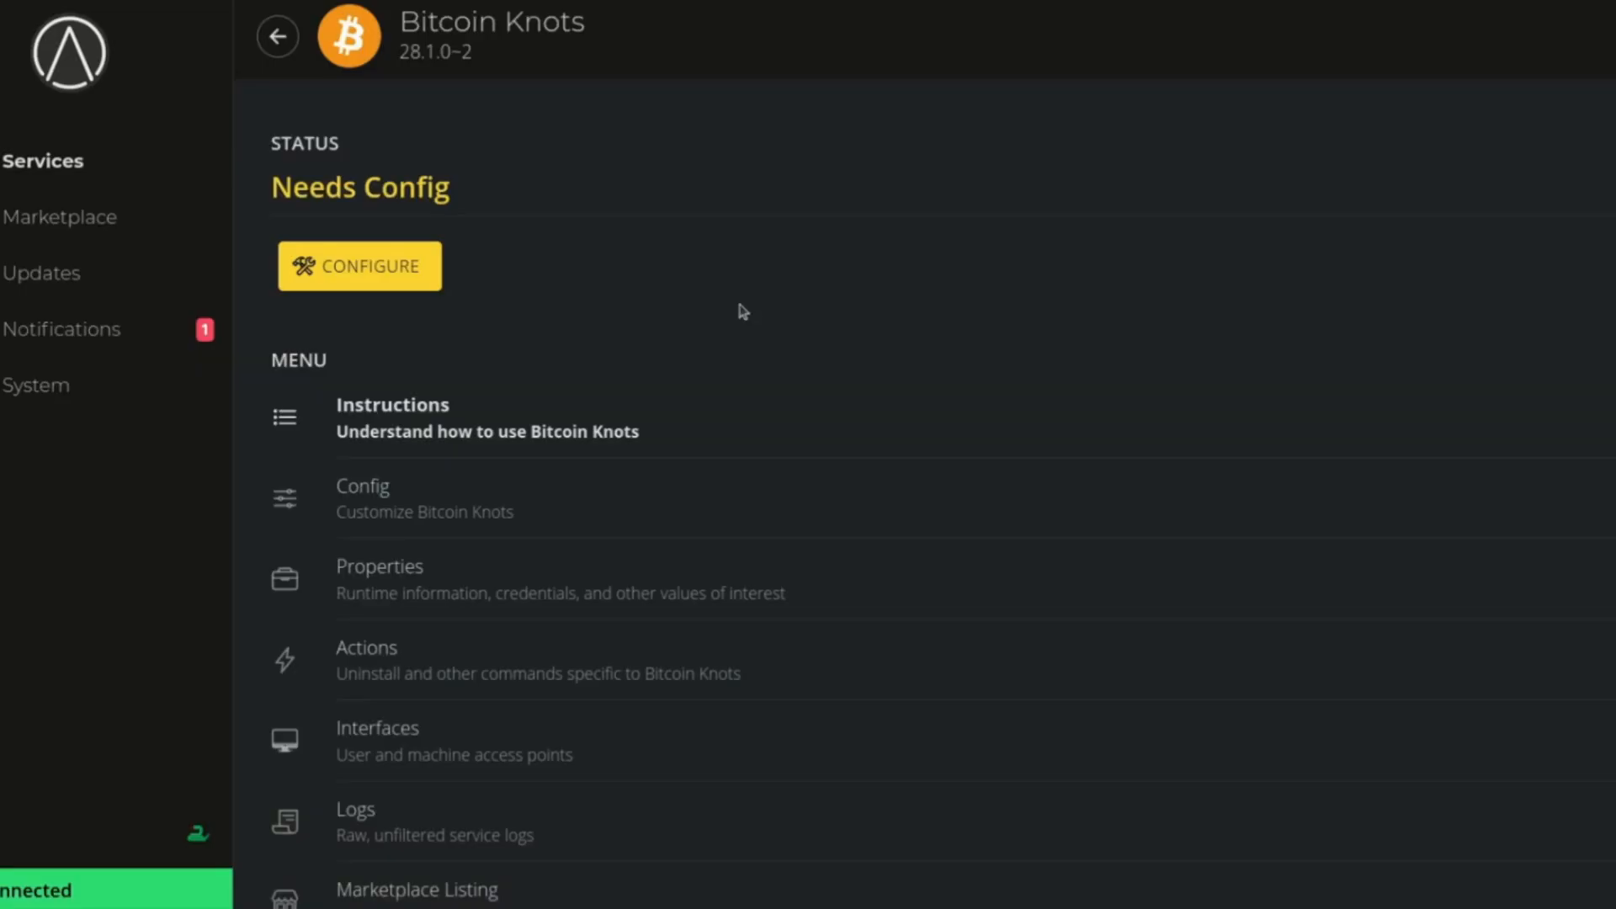
left_click(361, 266)
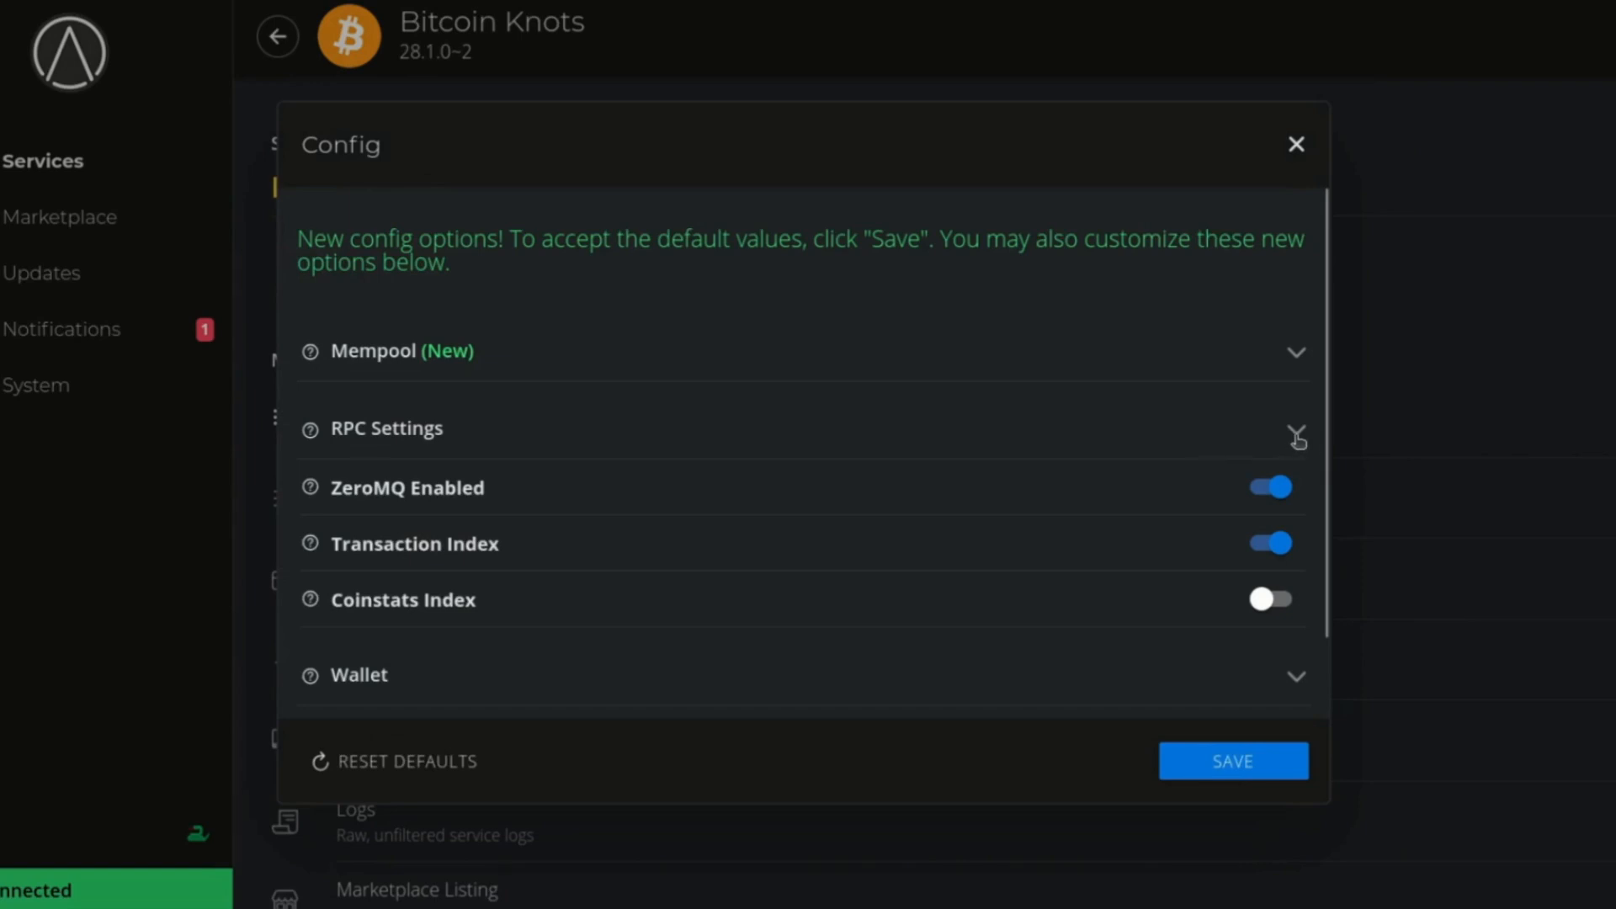
Review Knots' RPC and new Mempool settings (Datacarrier Size 42 bytes, Reject Parasites on) and save the config
left_click(1296, 438)
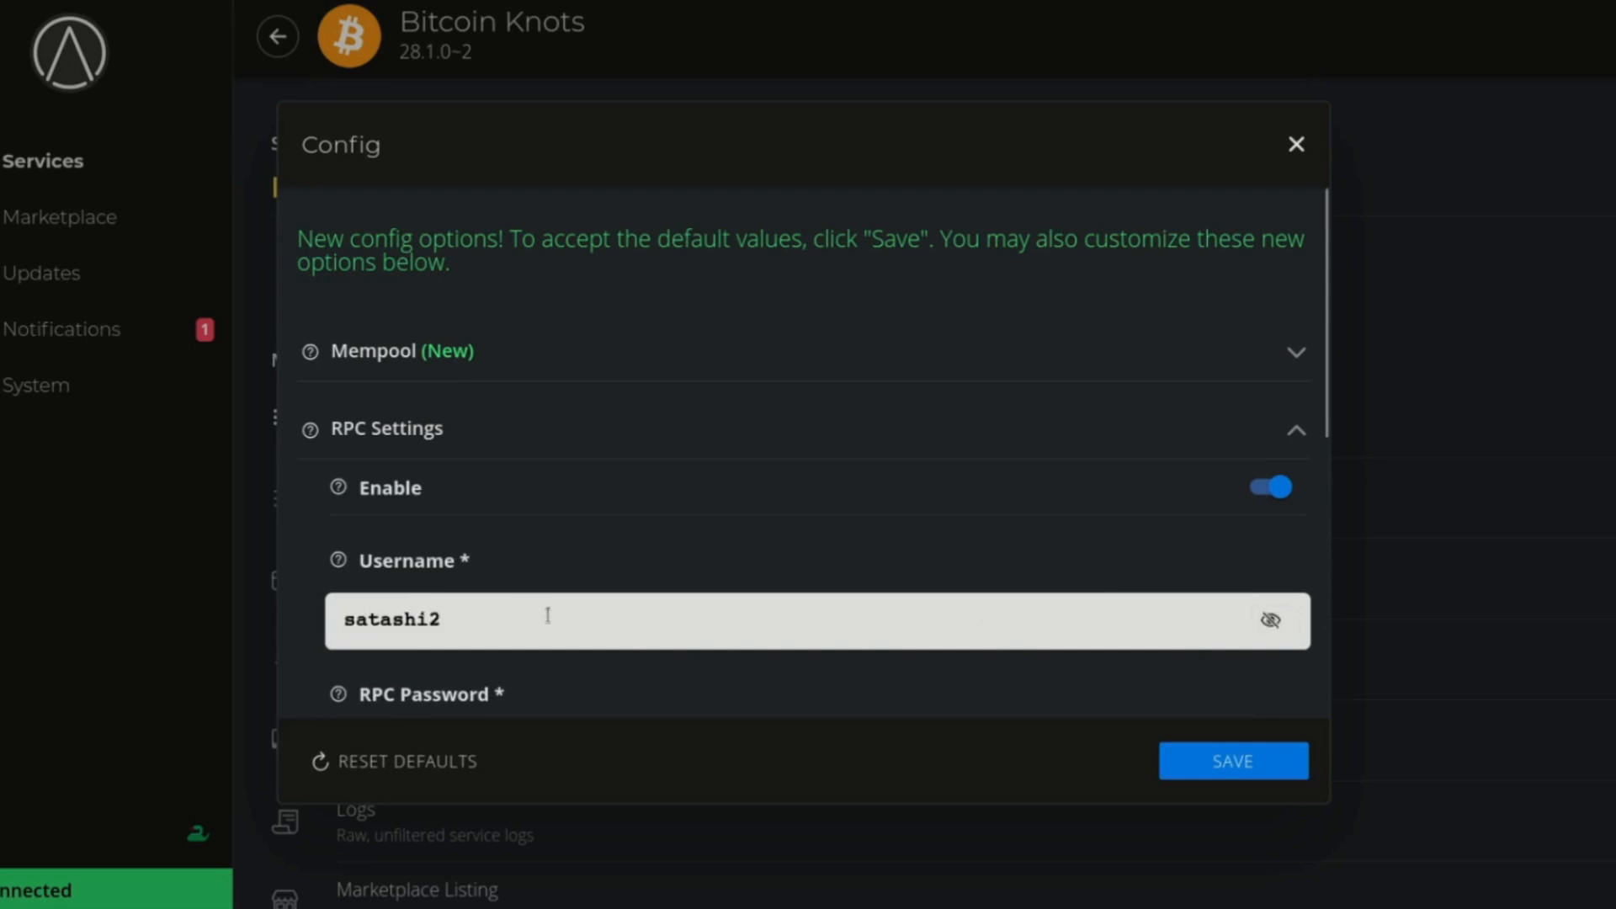
left_click(1269, 620)
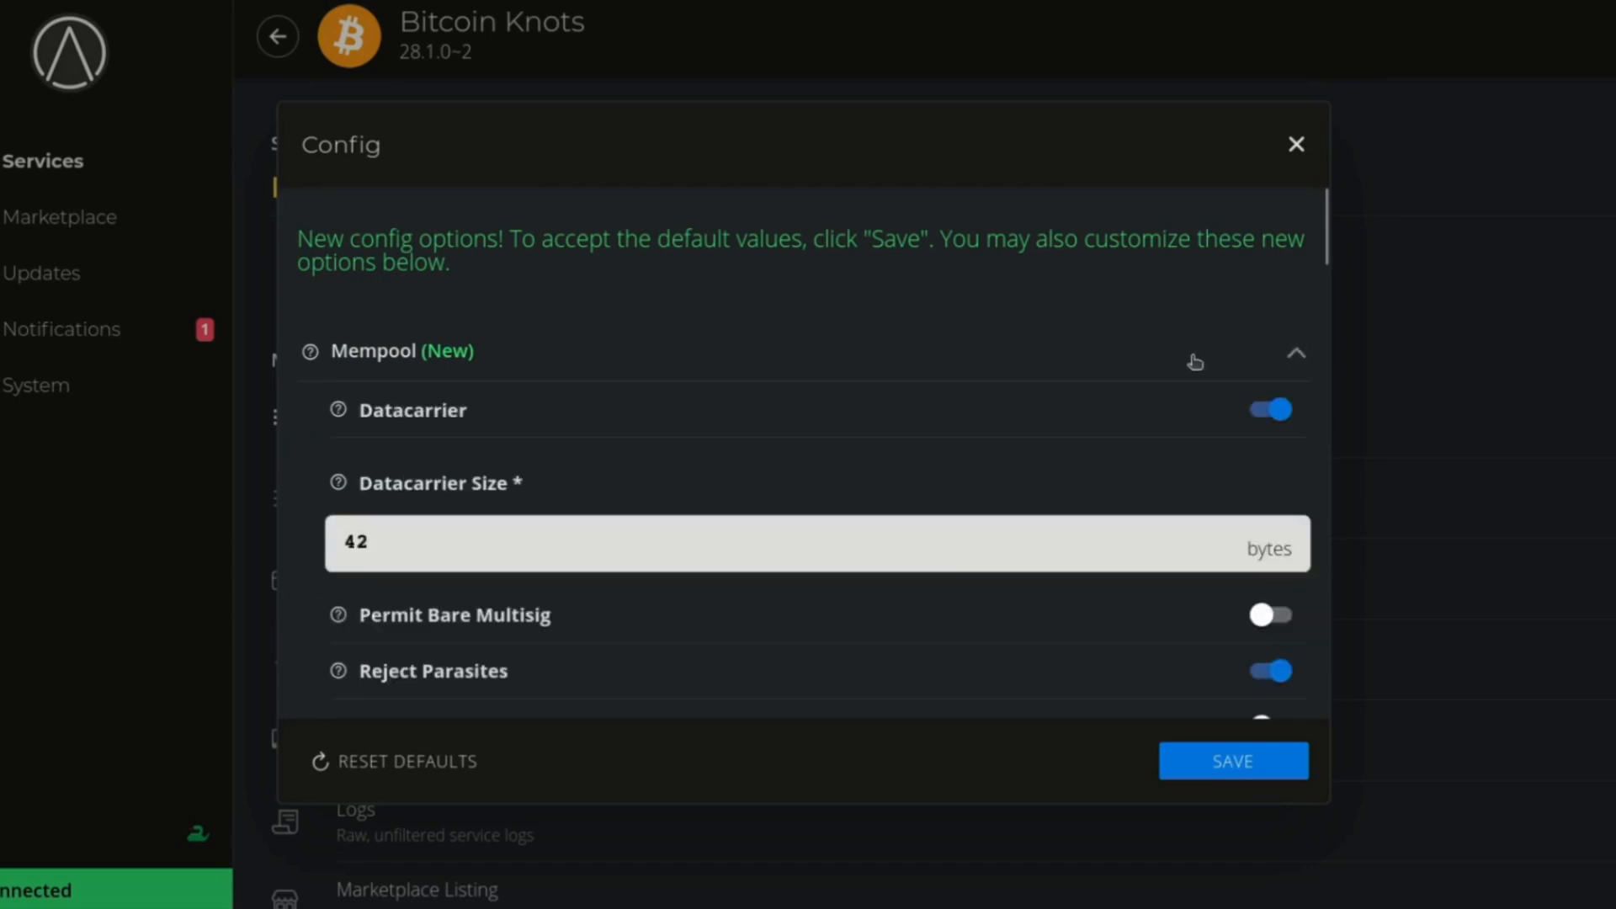
scroll("down", 3)
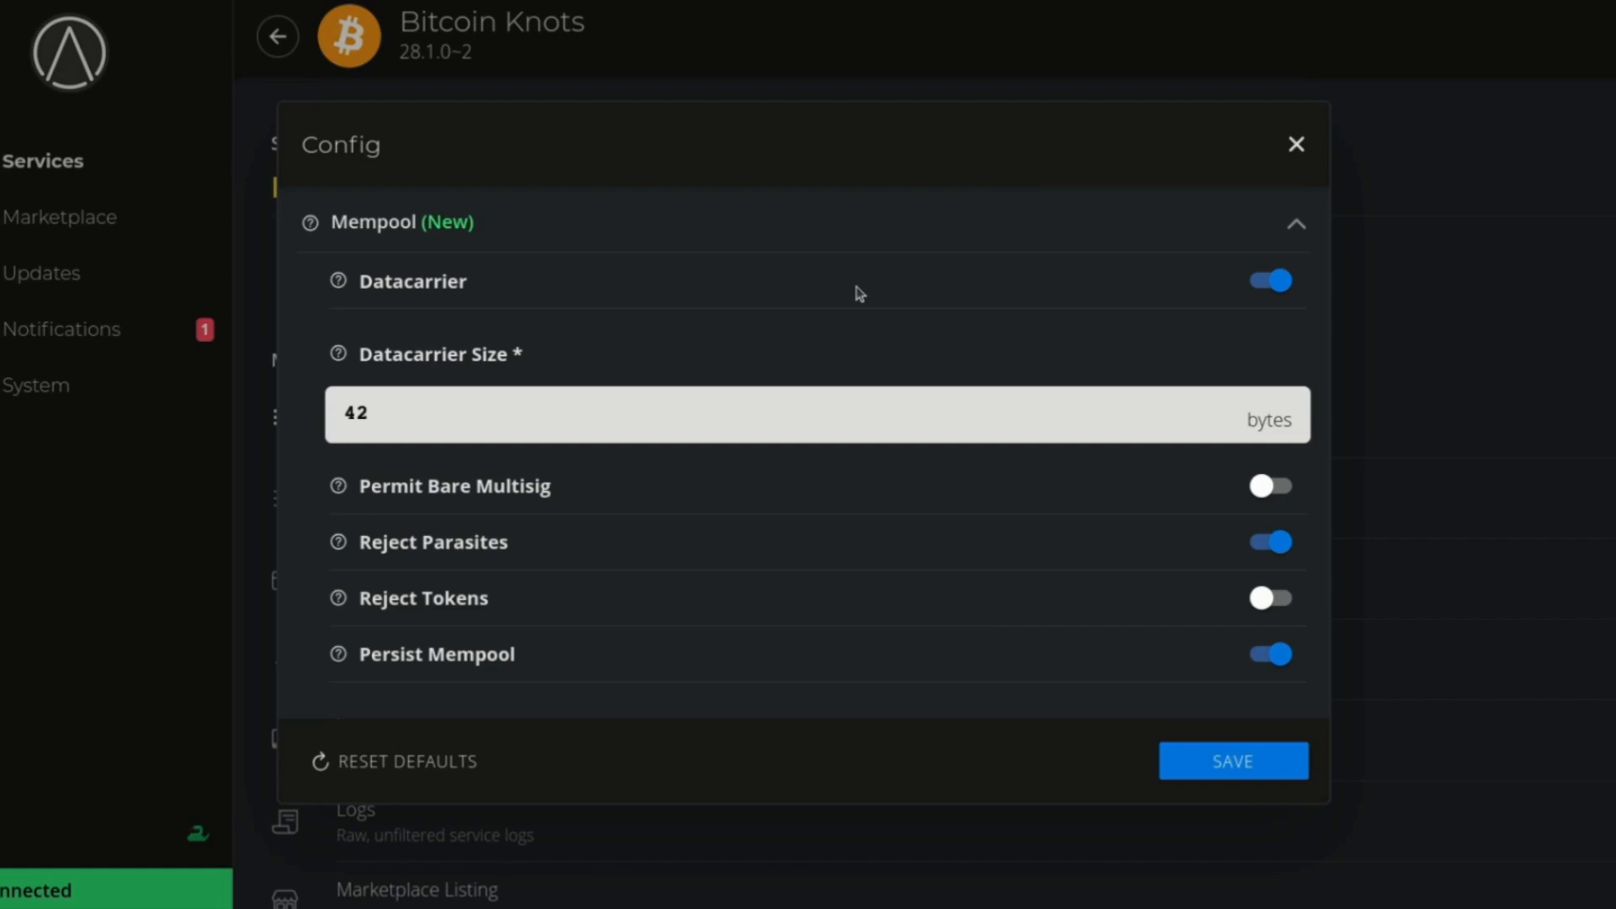
left_click(1233, 760)
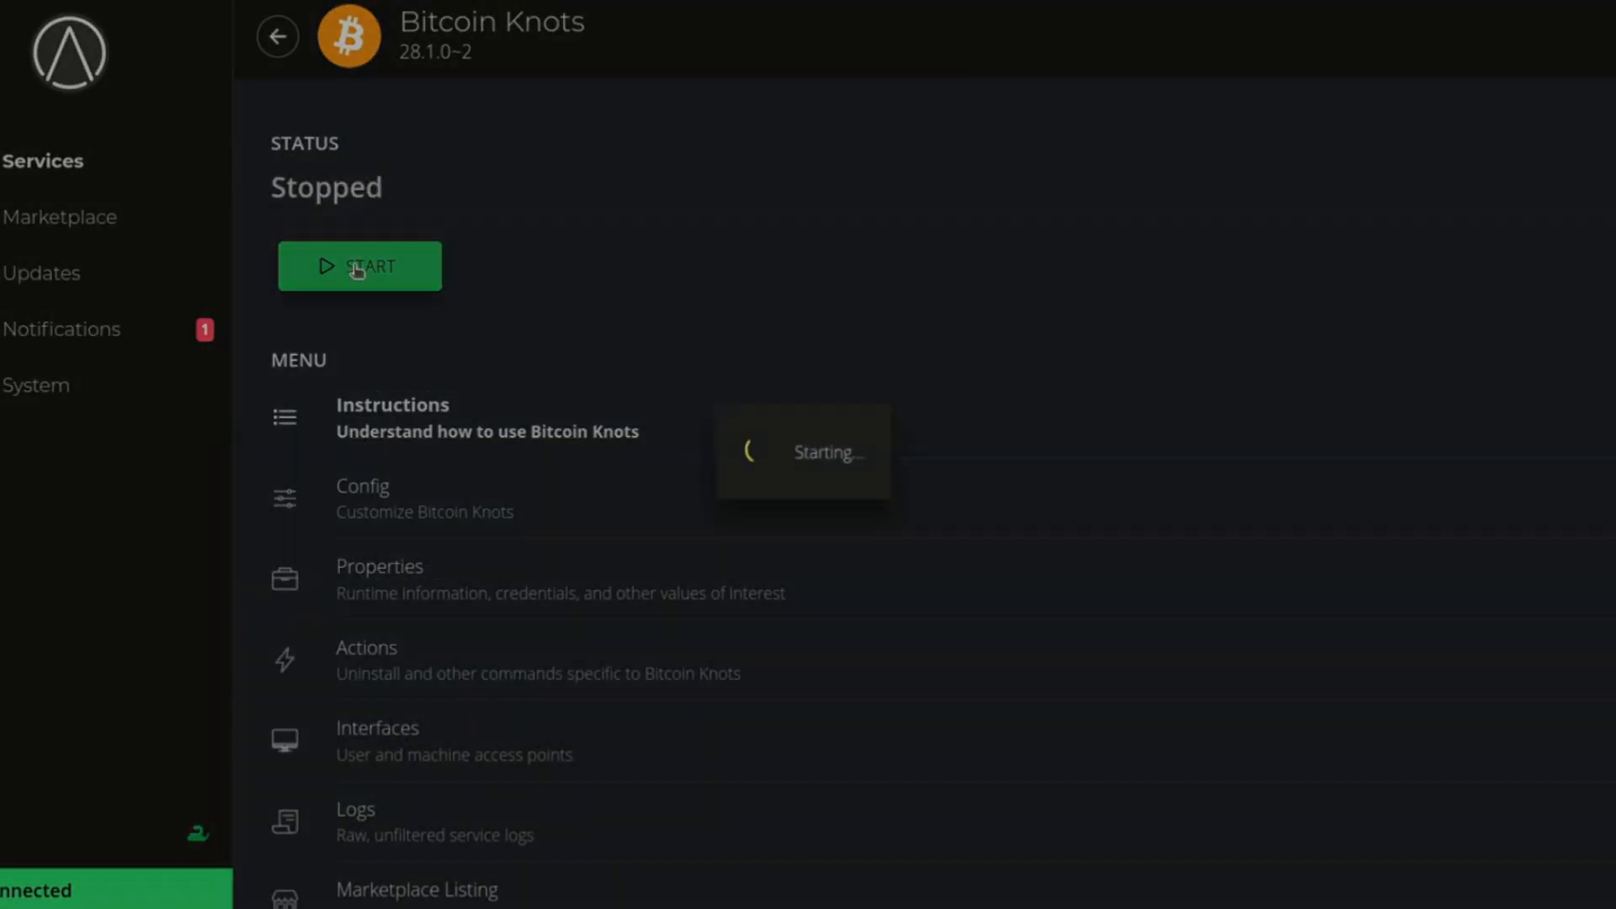
Start Bitcoin Knots and check LND's status and dependencies in the services list
left_click(358, 266)
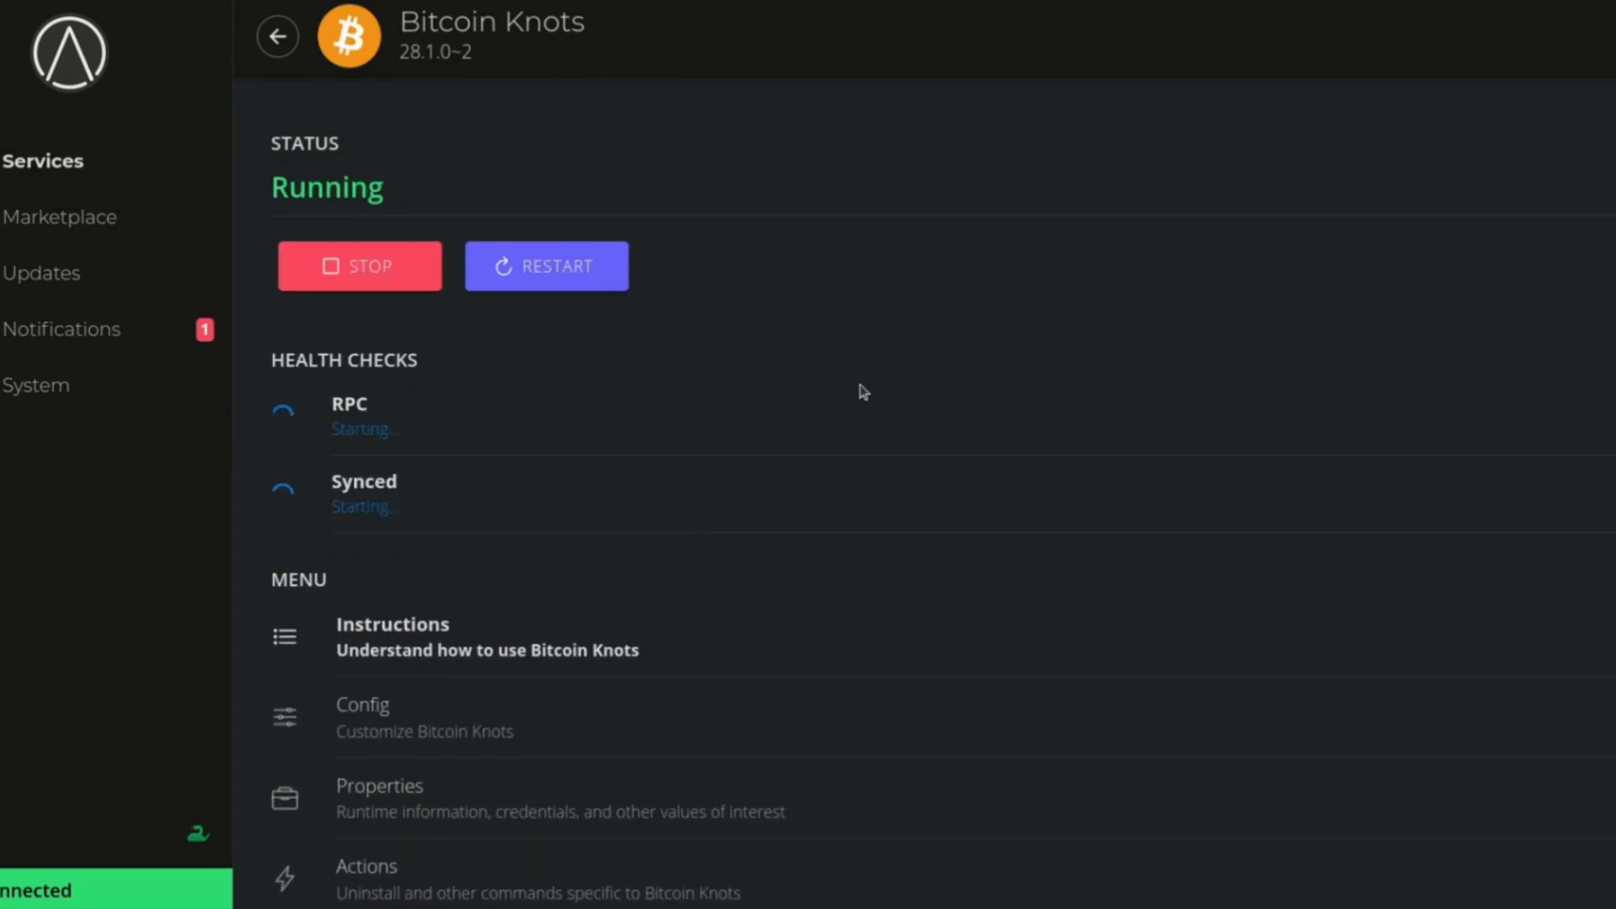
left_click(276, 37)
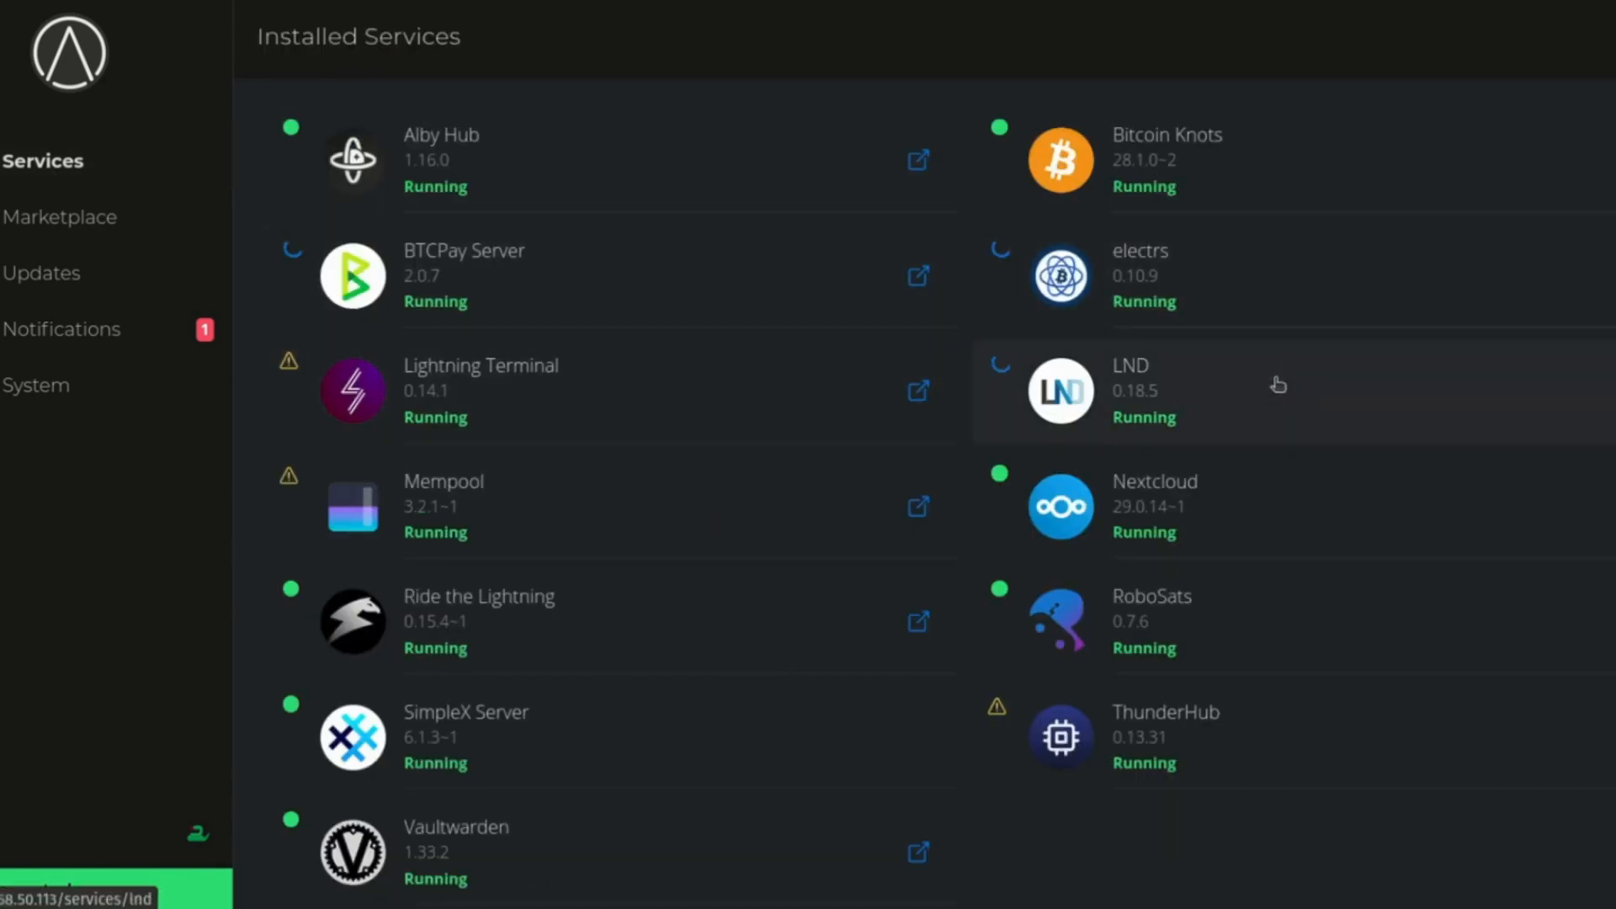
left_click(1131, 391)
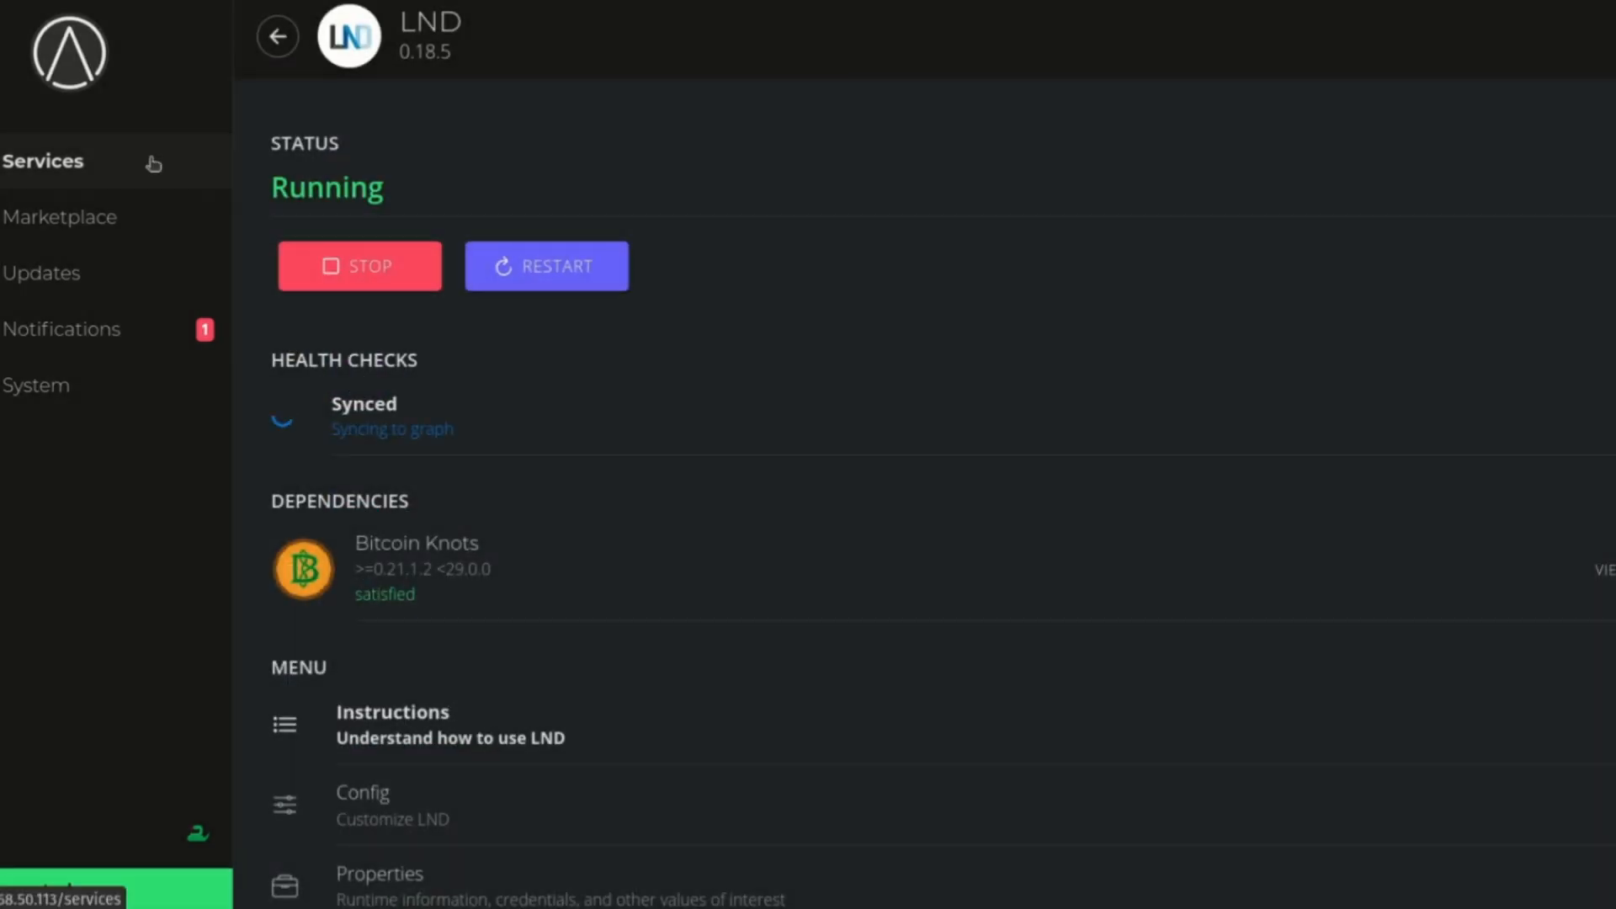
Return to the installed services list showing every service running again
left_click(277, 35)
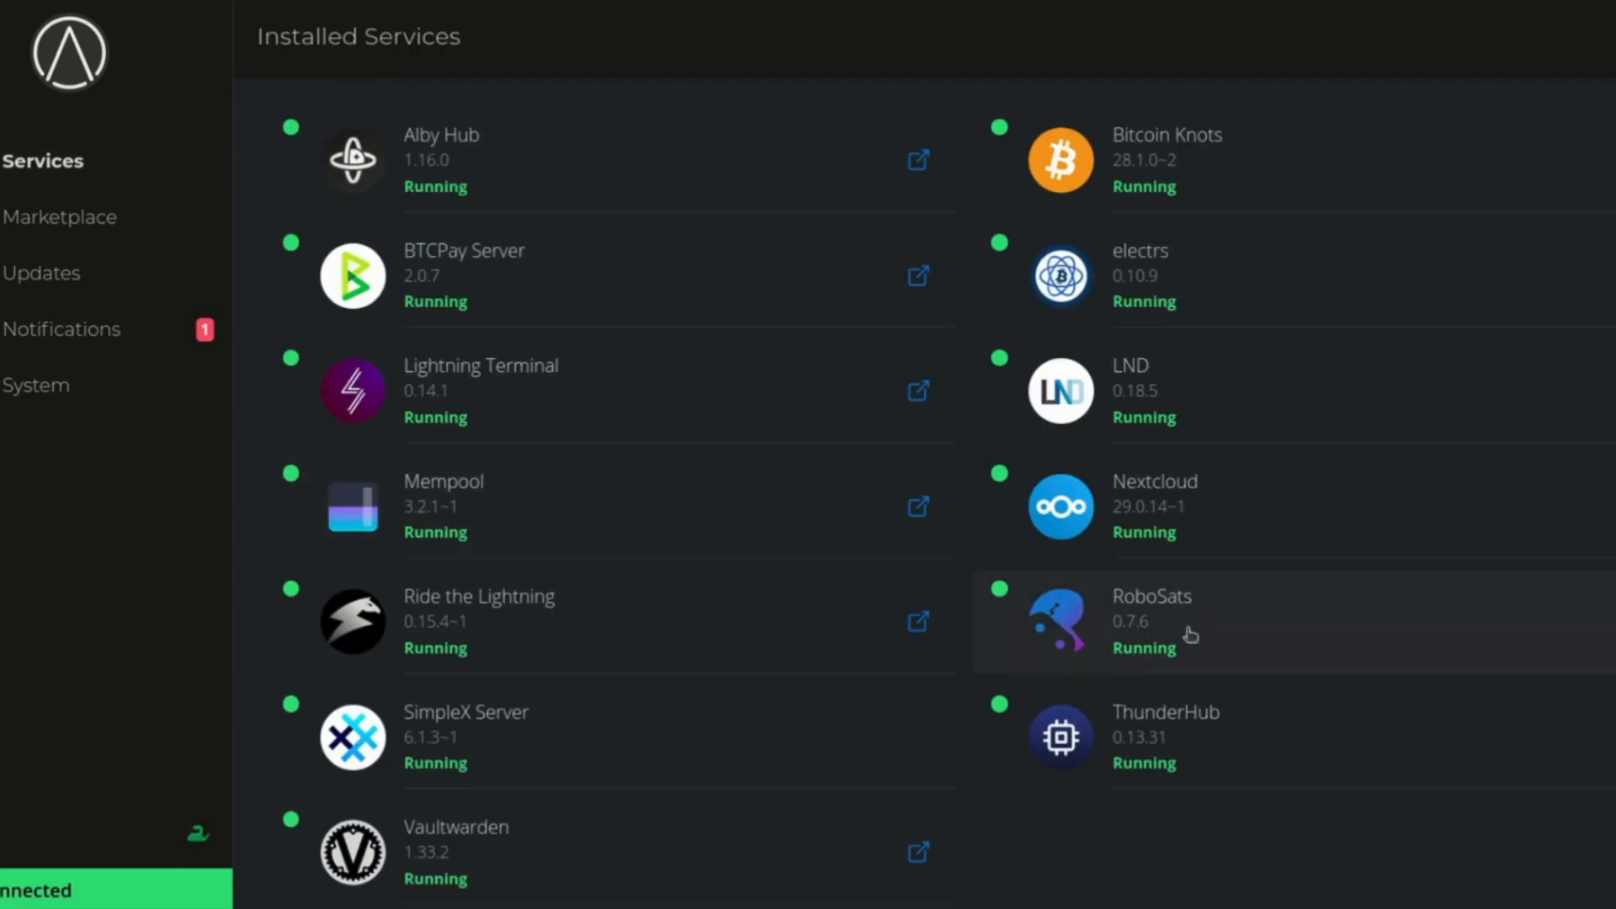